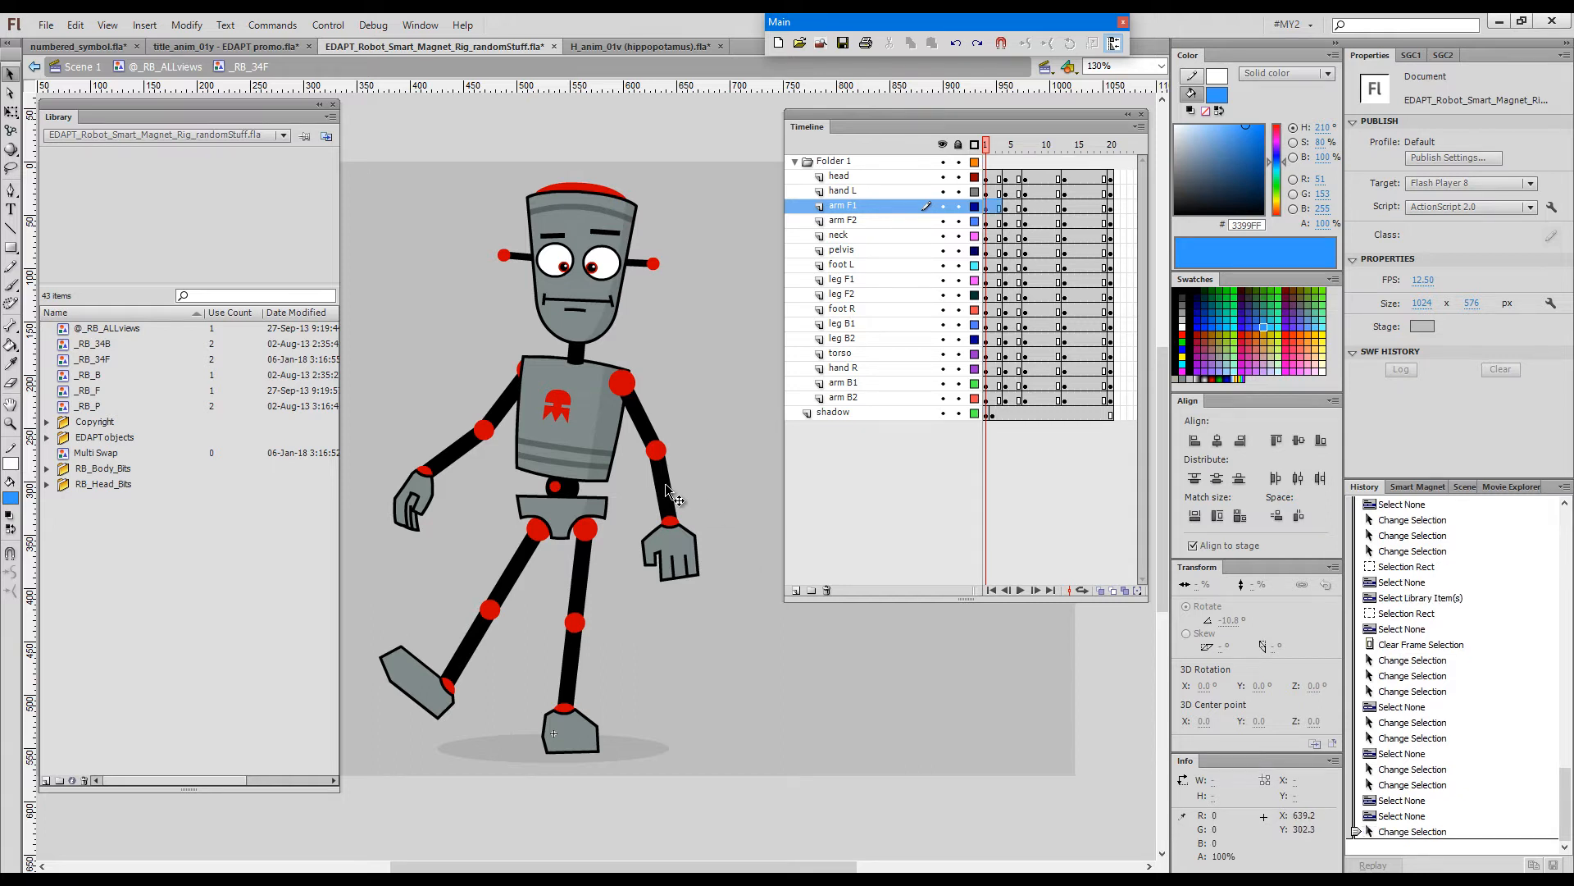
- Select the RB_arm_lower instance on the robot's right side of the Stage
{"action": "left_click", "coordinate": [654, 466]}
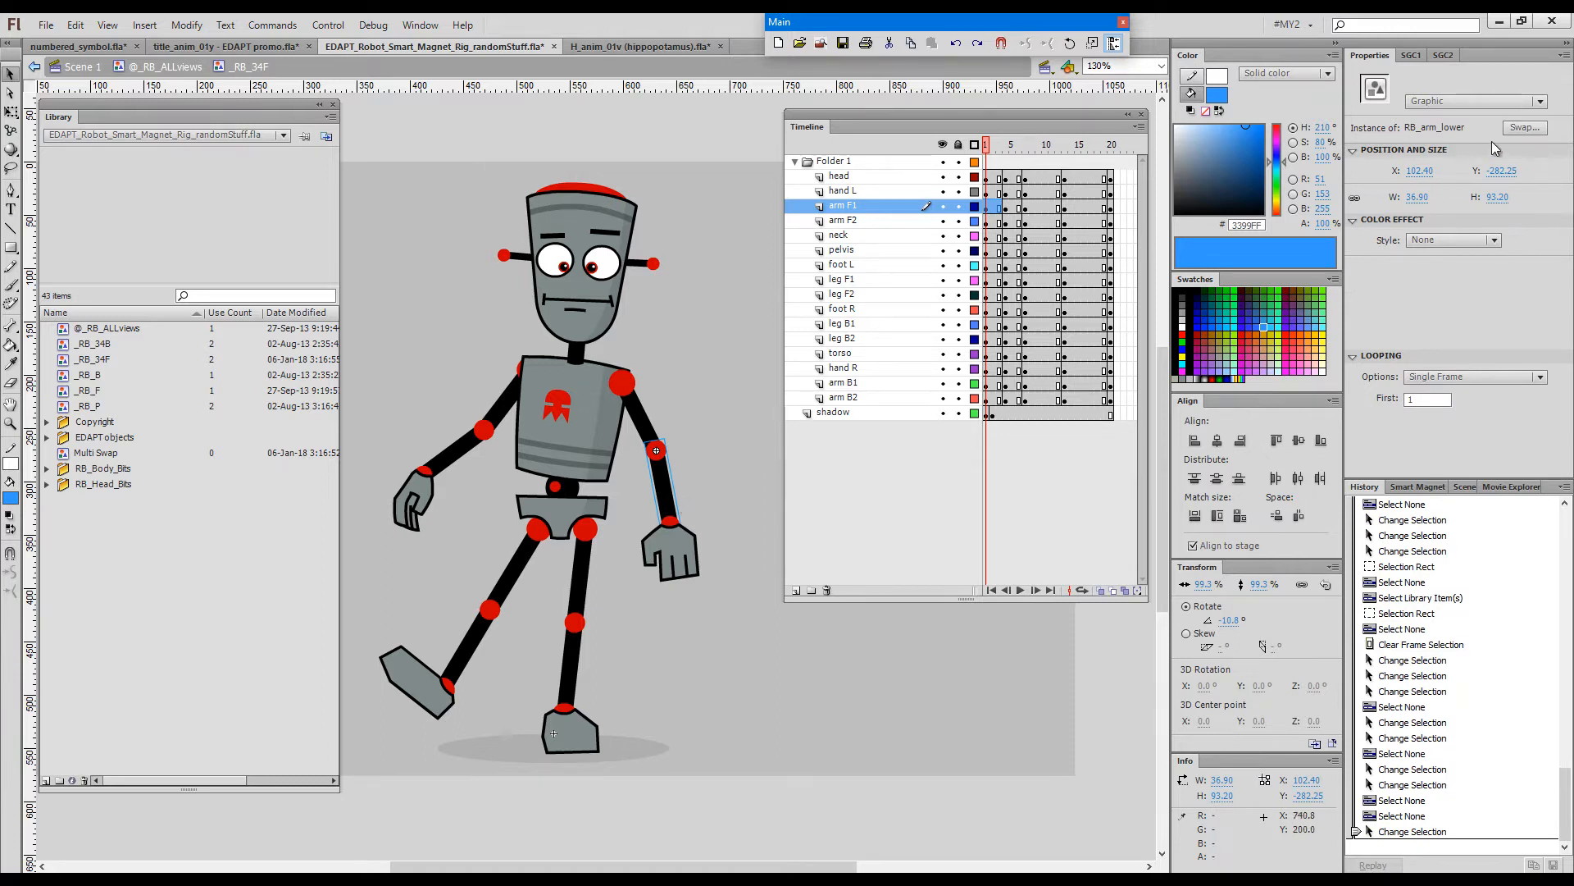
{"action": "mouse_move", "coordinate": [1522, 128]}
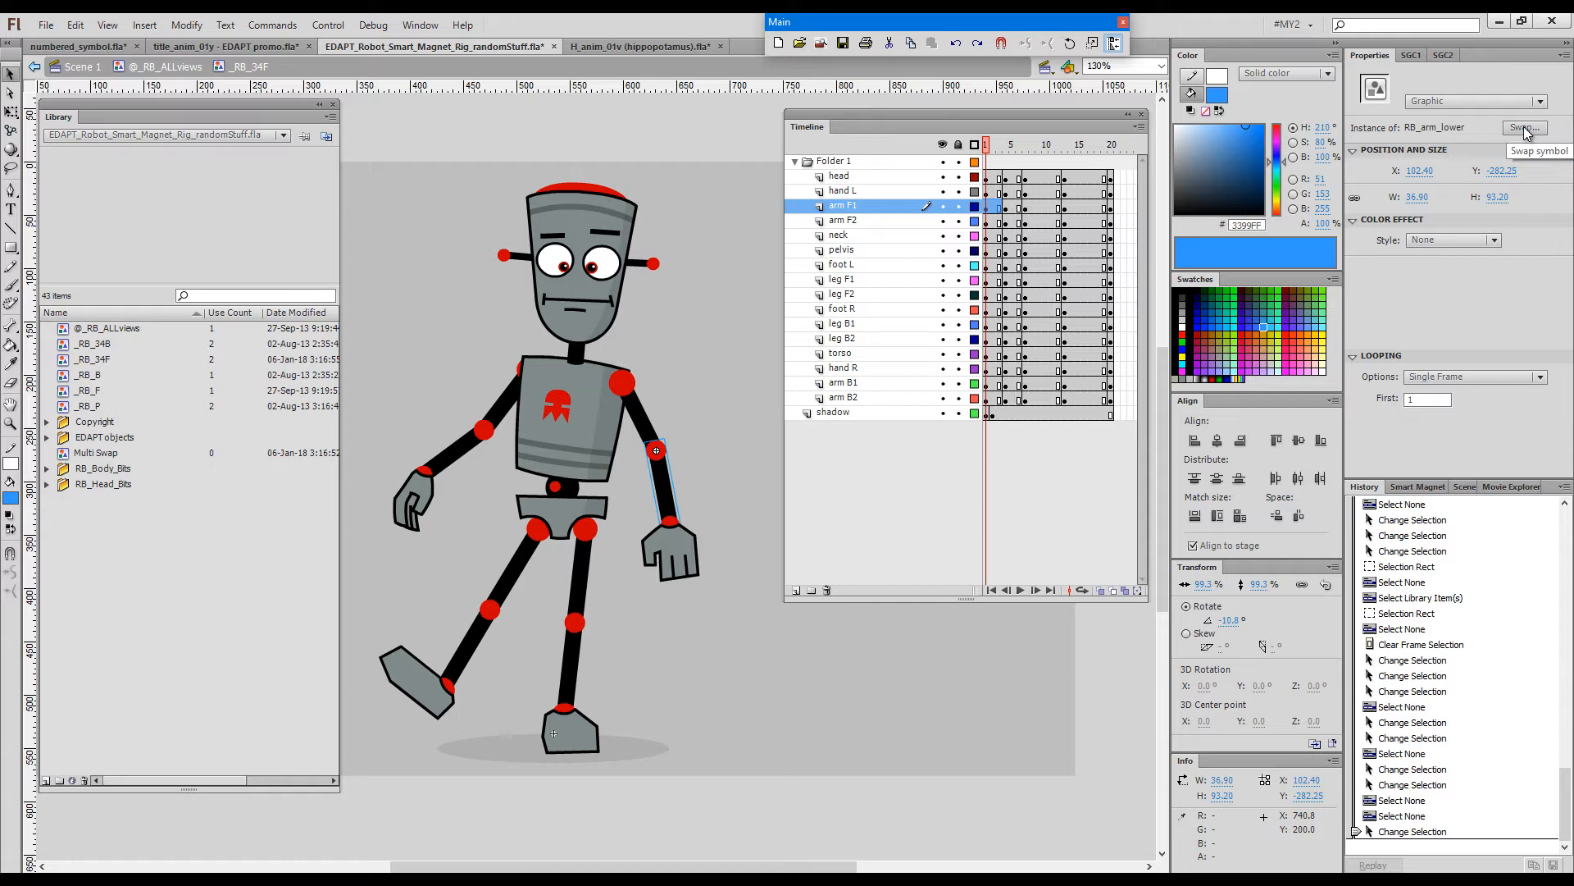
{"action": "mouse_move", "coordinate": [685, 429]}
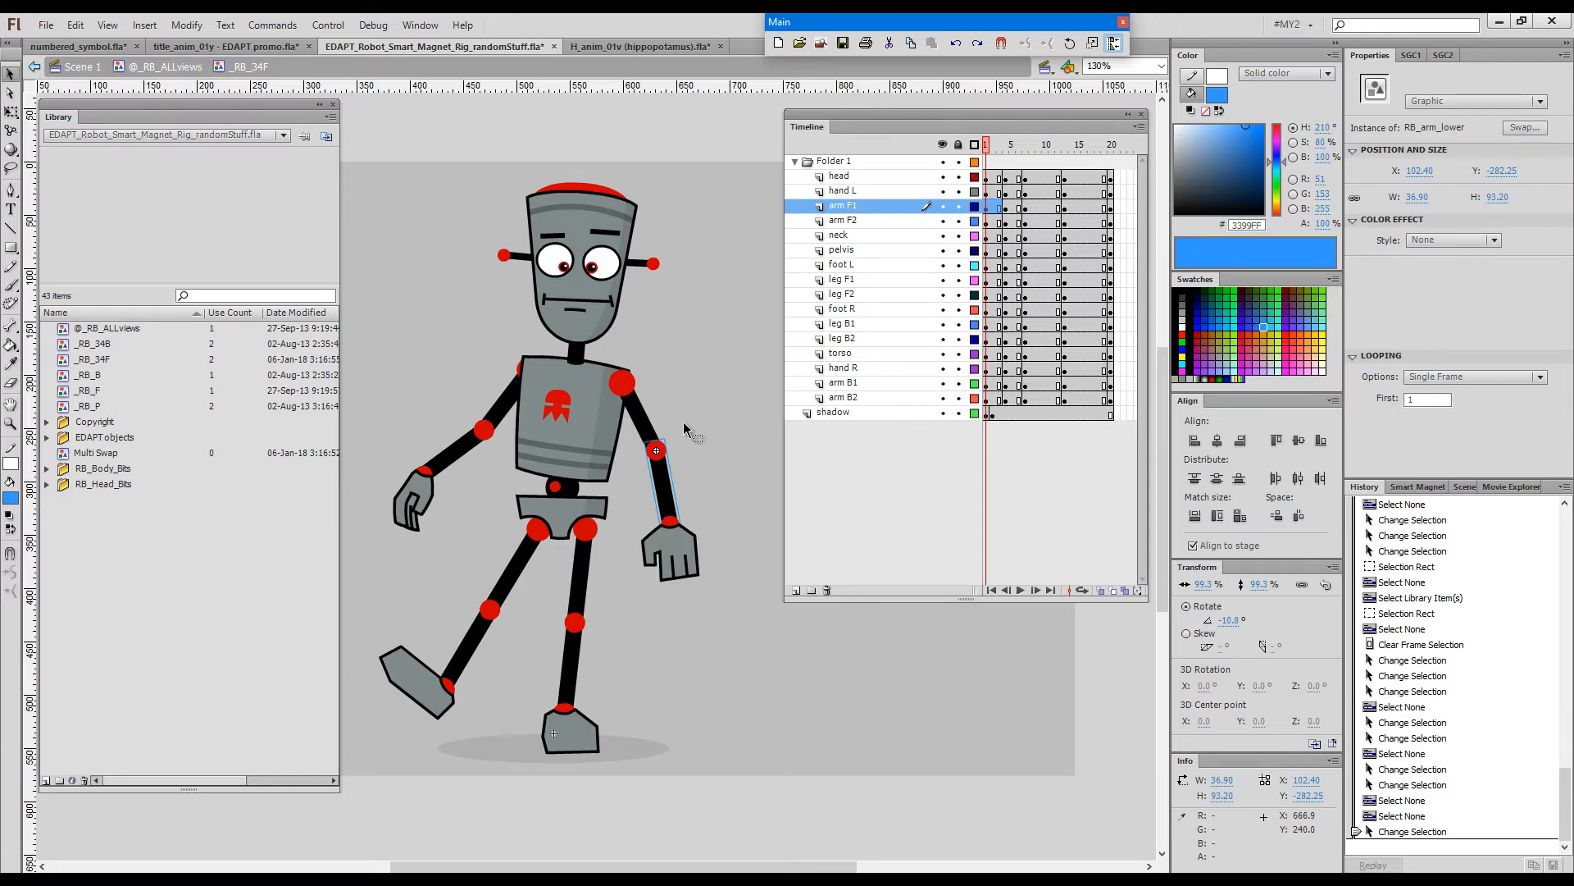
- Use Swap Symbol to replace the right forearm instance with Multi Swap
{"action": "right_click", "coordinate": [657, 451]}
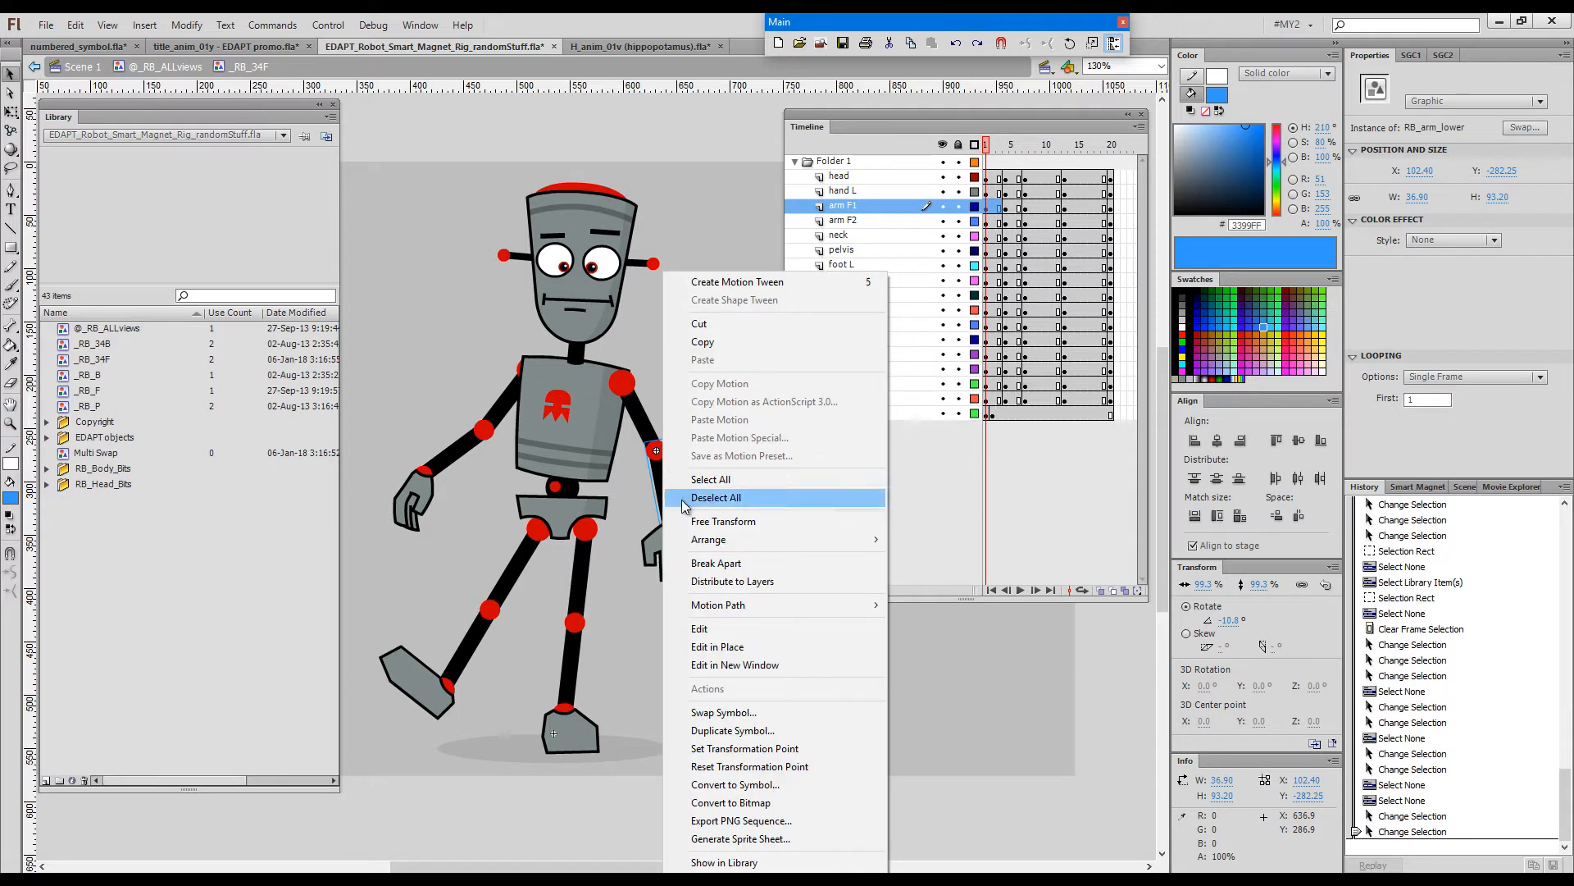
{"action": "left_click", "coordinate": [725, 712]}
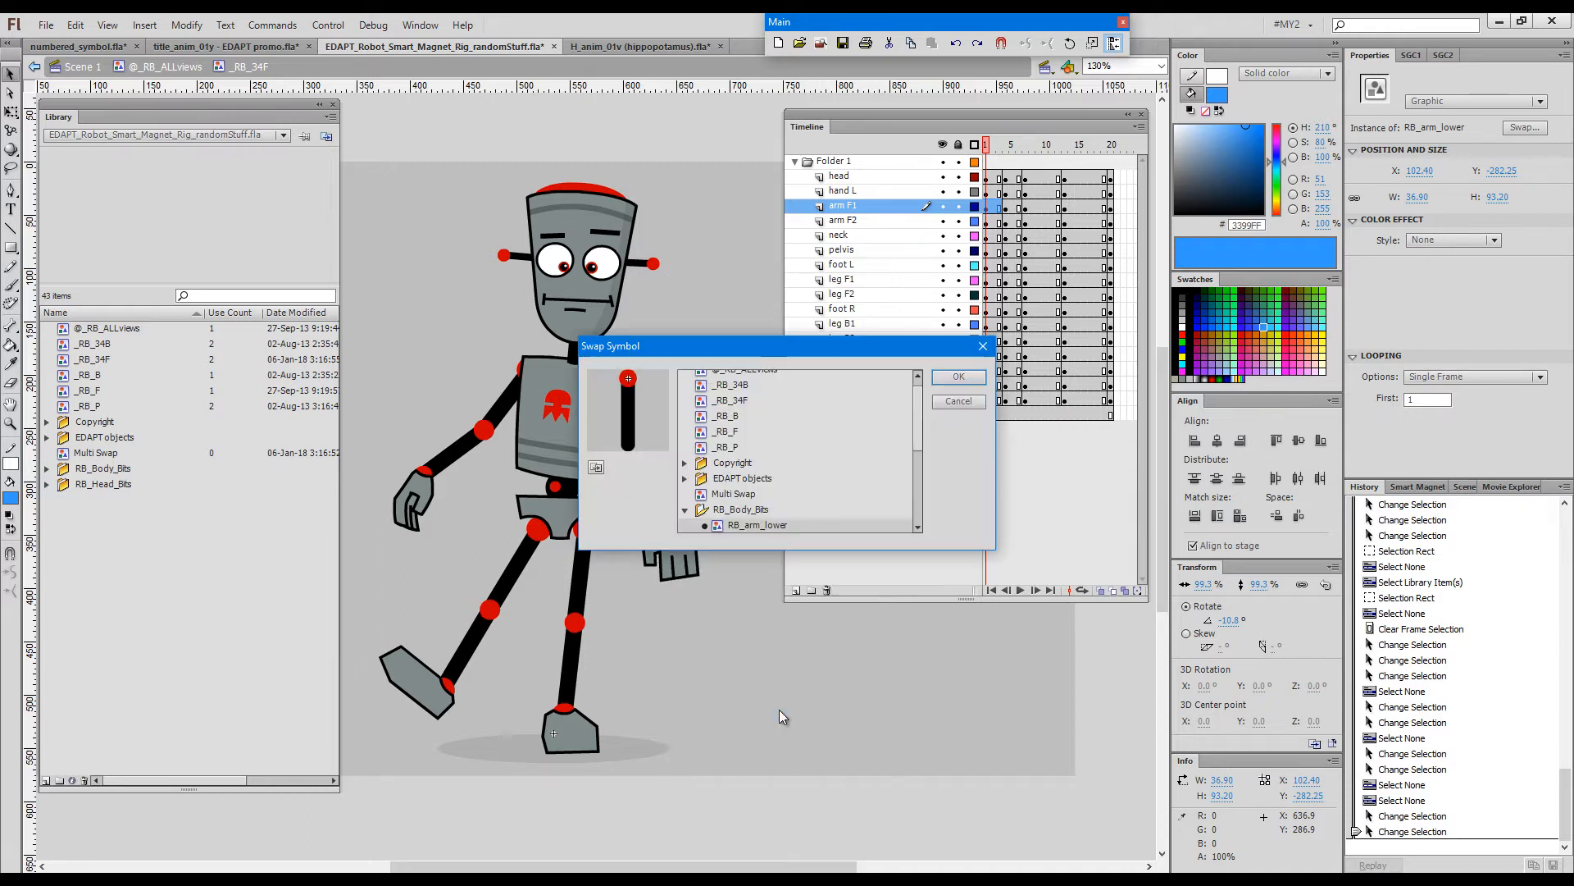
{"action": "mouse_move", "coordinate": [770, 546]}
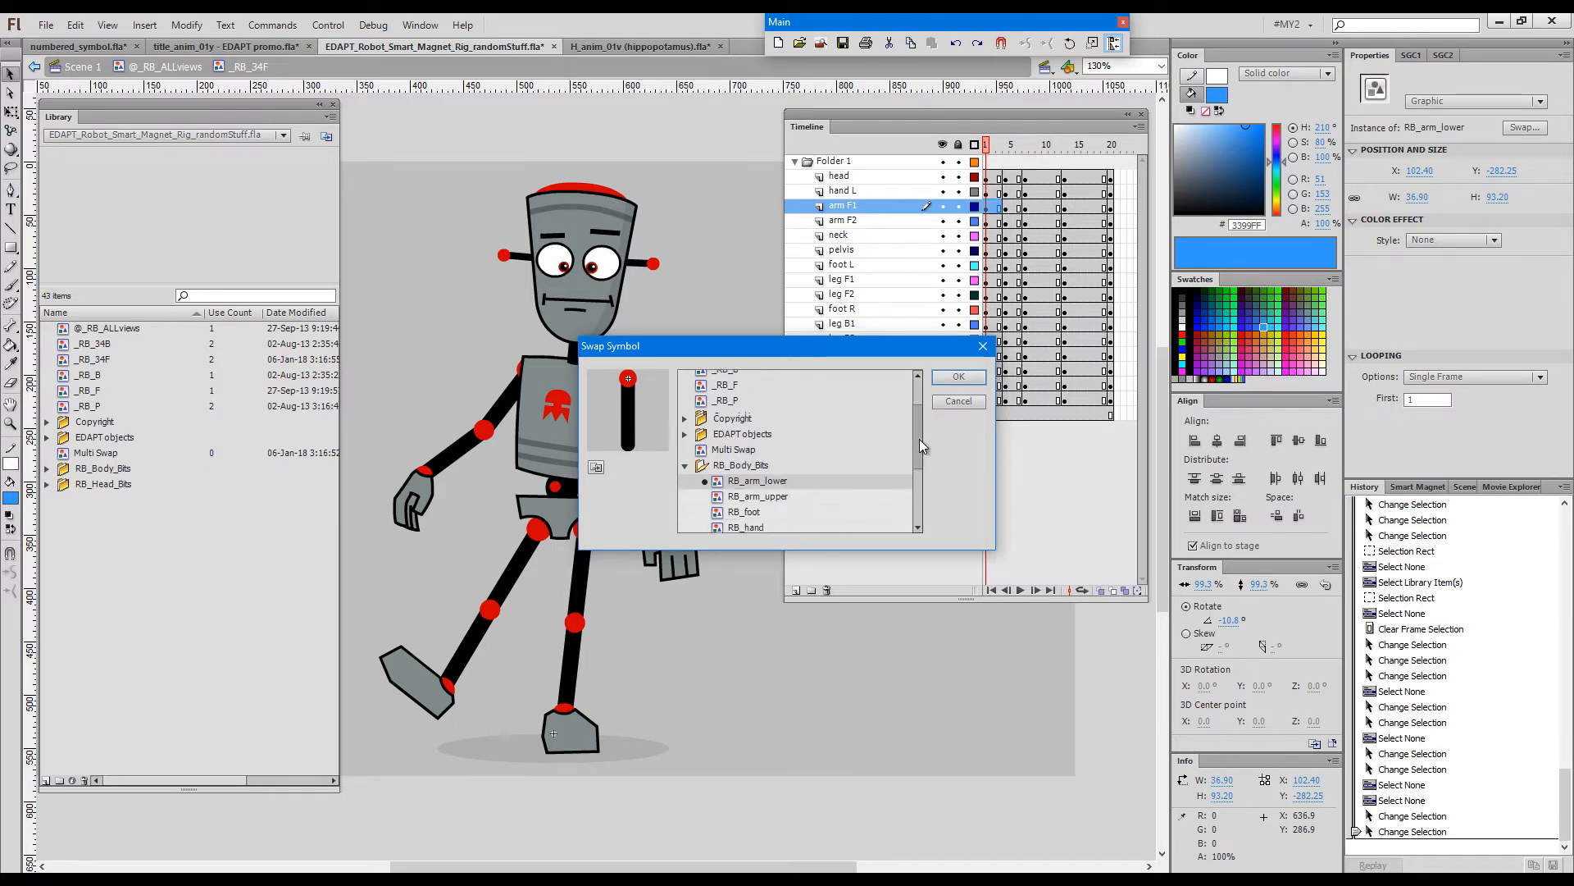
{"action": "scroll", "scroll_direction": "down", "scroll_amount": 3}
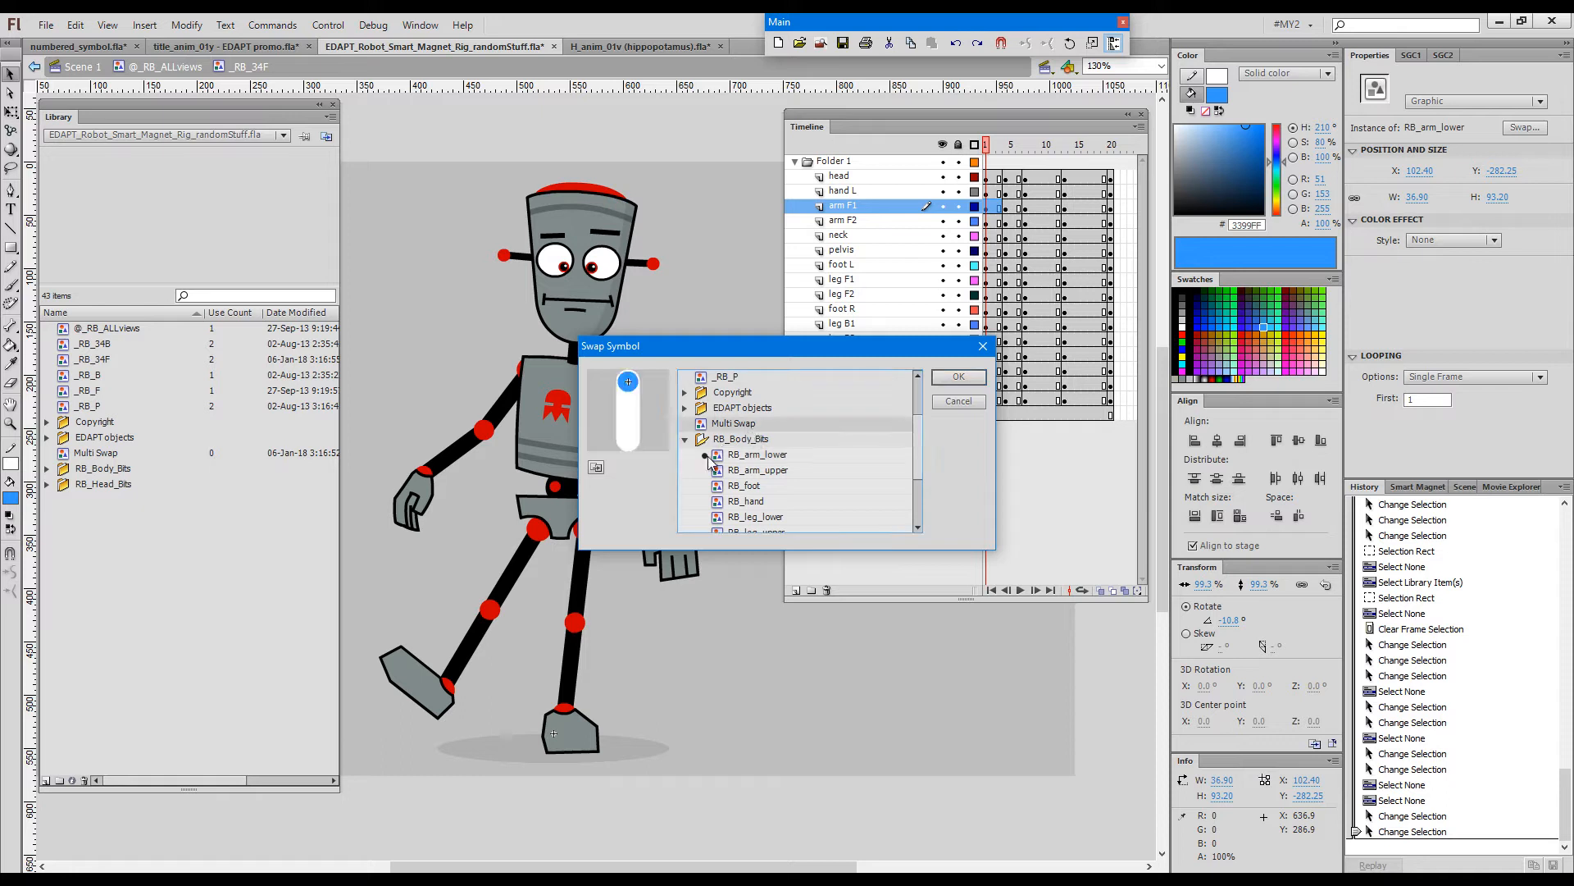
{"action": "mouse_move", "coordinate": [944, 384]}
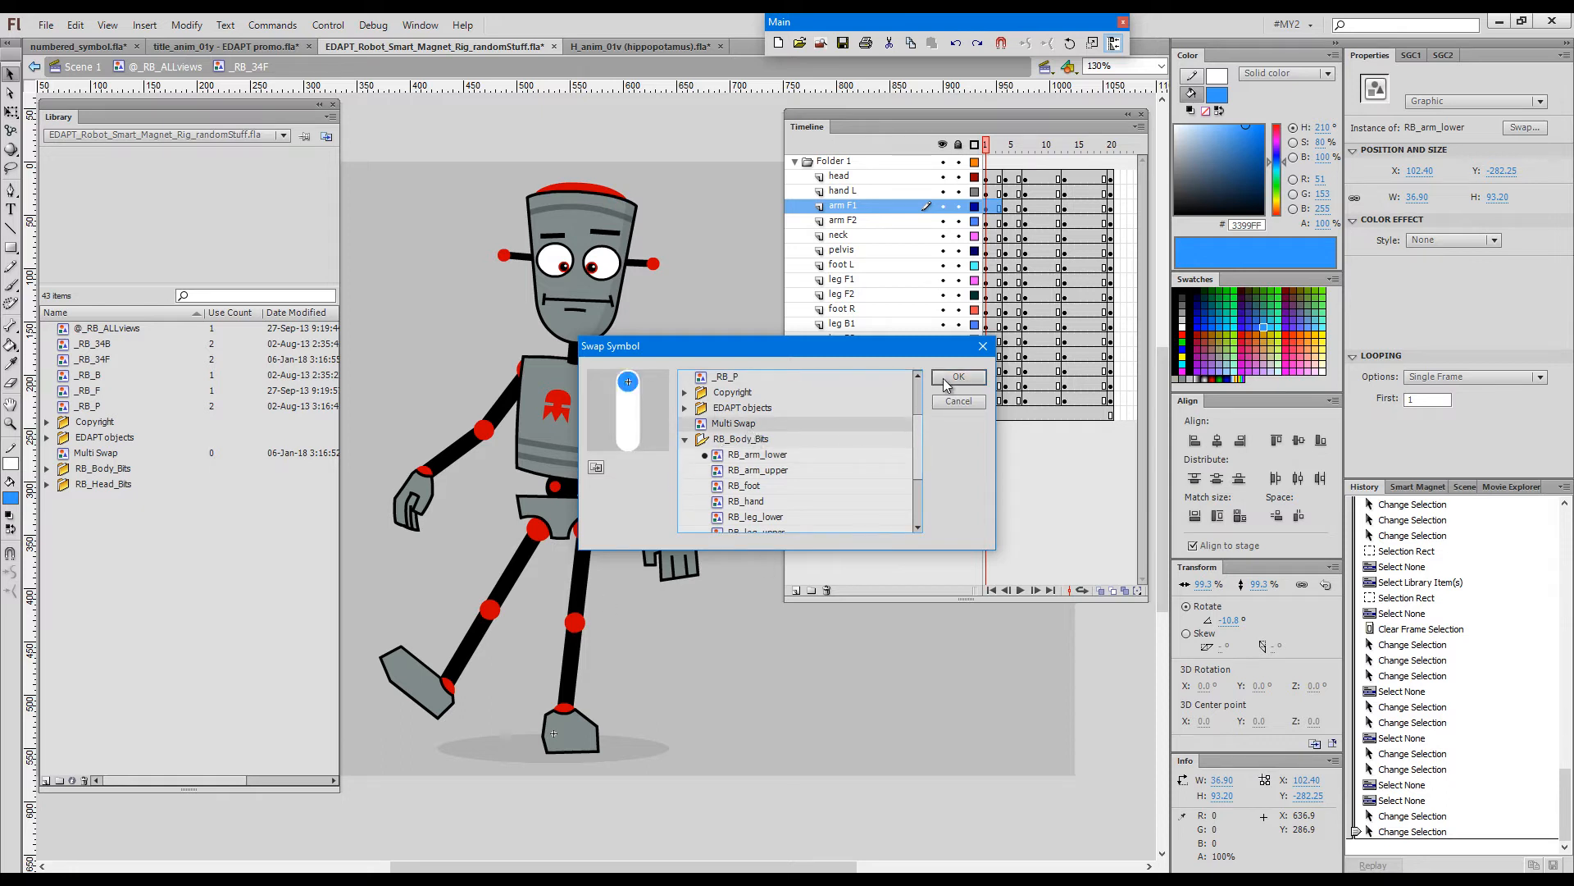
{"action": "left_click", "coordinate": [956, 376]}
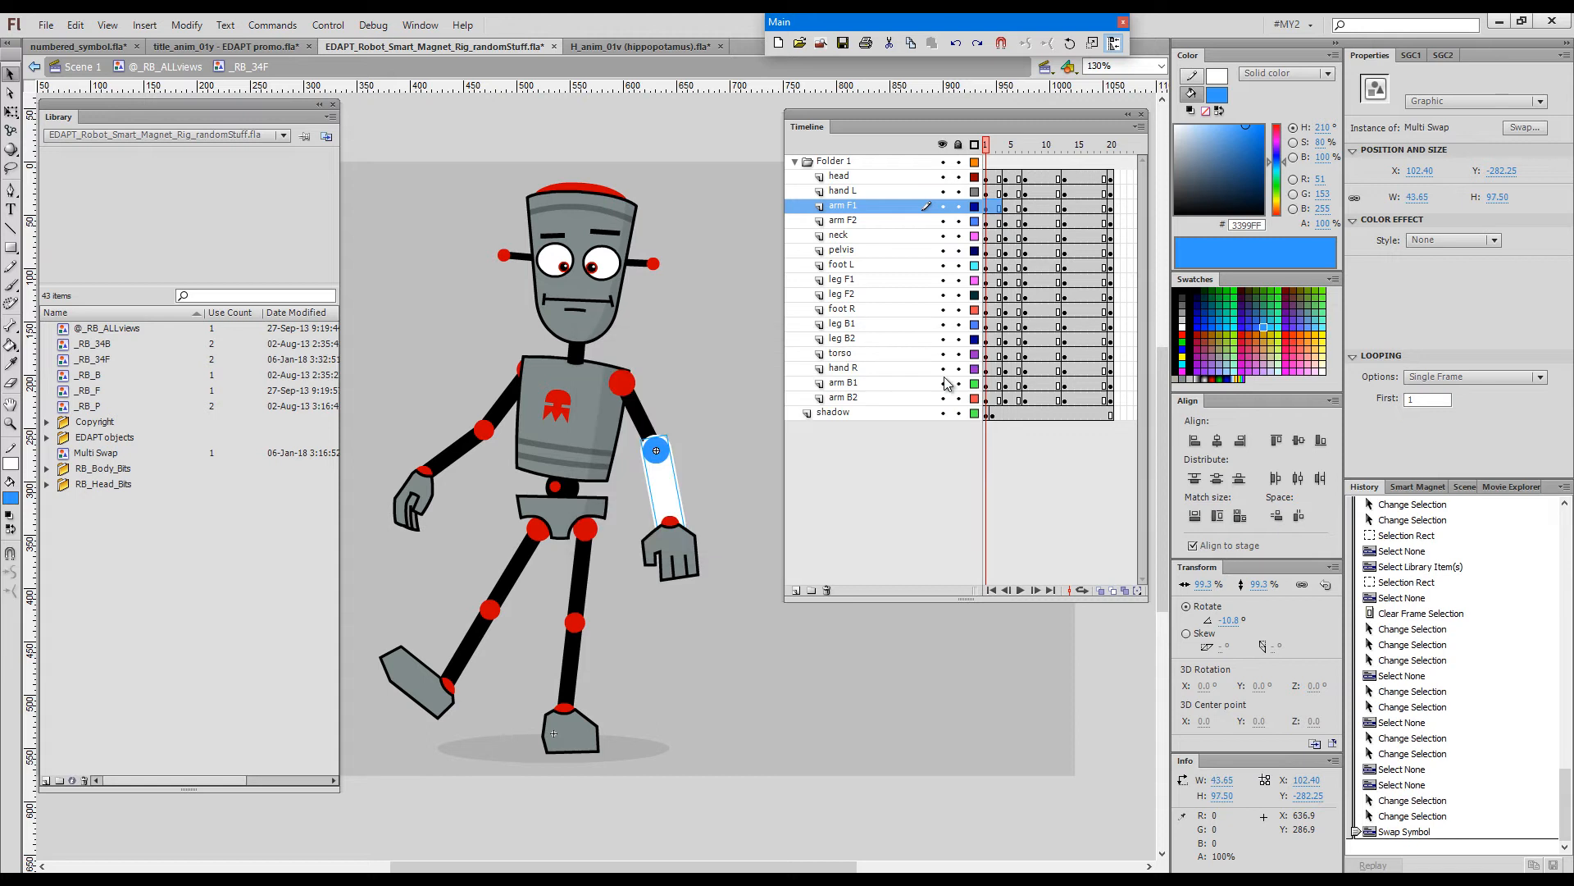
{"action": "mouse_move", "coordinate": [766, 483]}
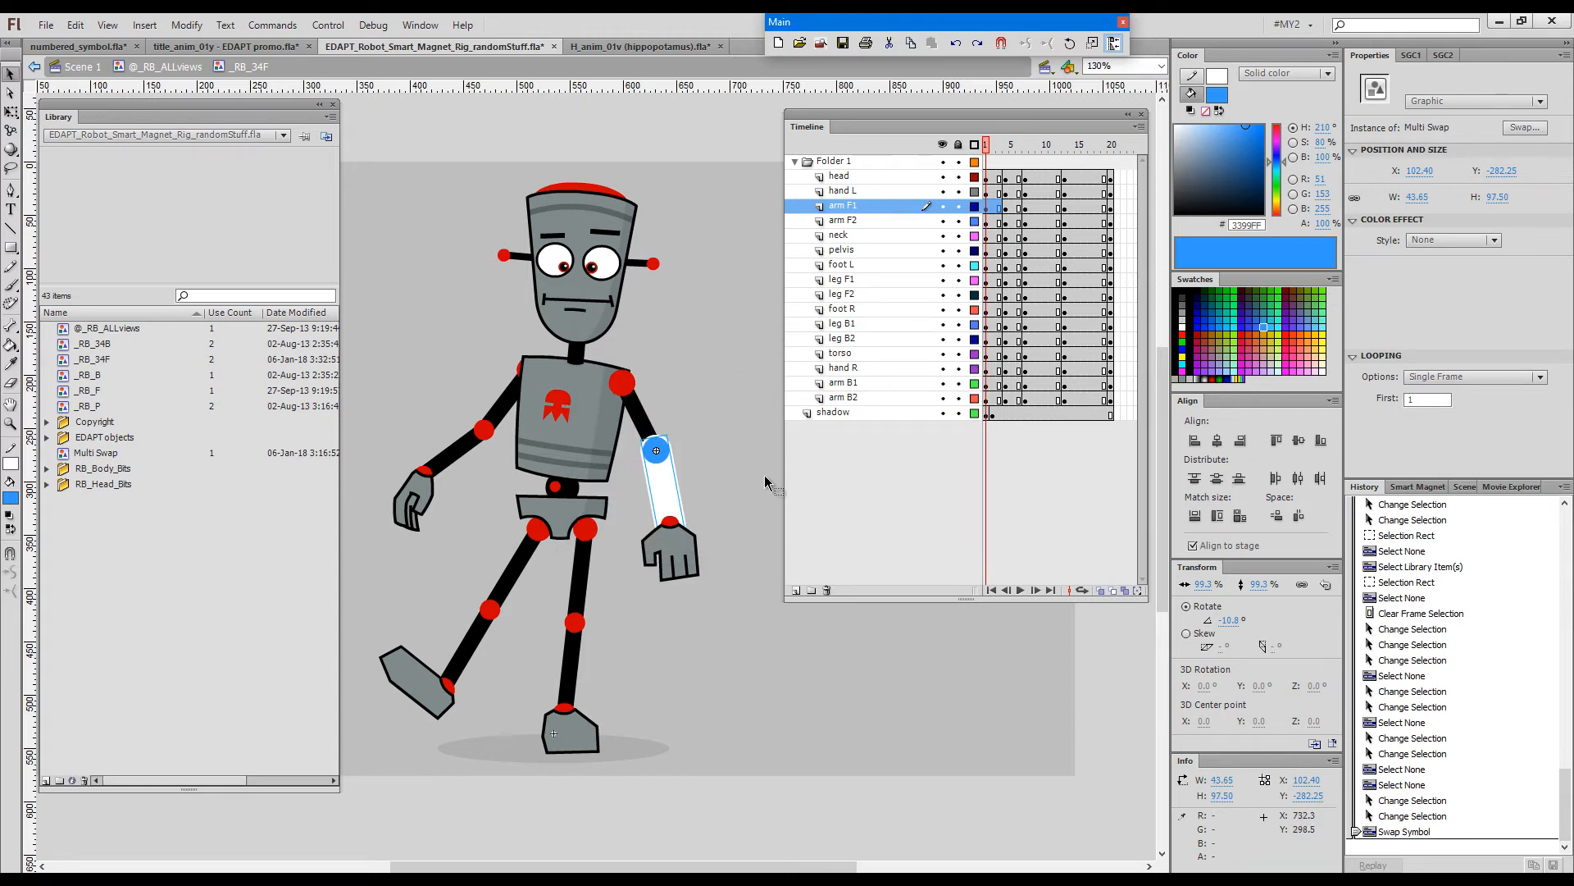
{"action": "mouse_move", "coordinate": [617, 380]}
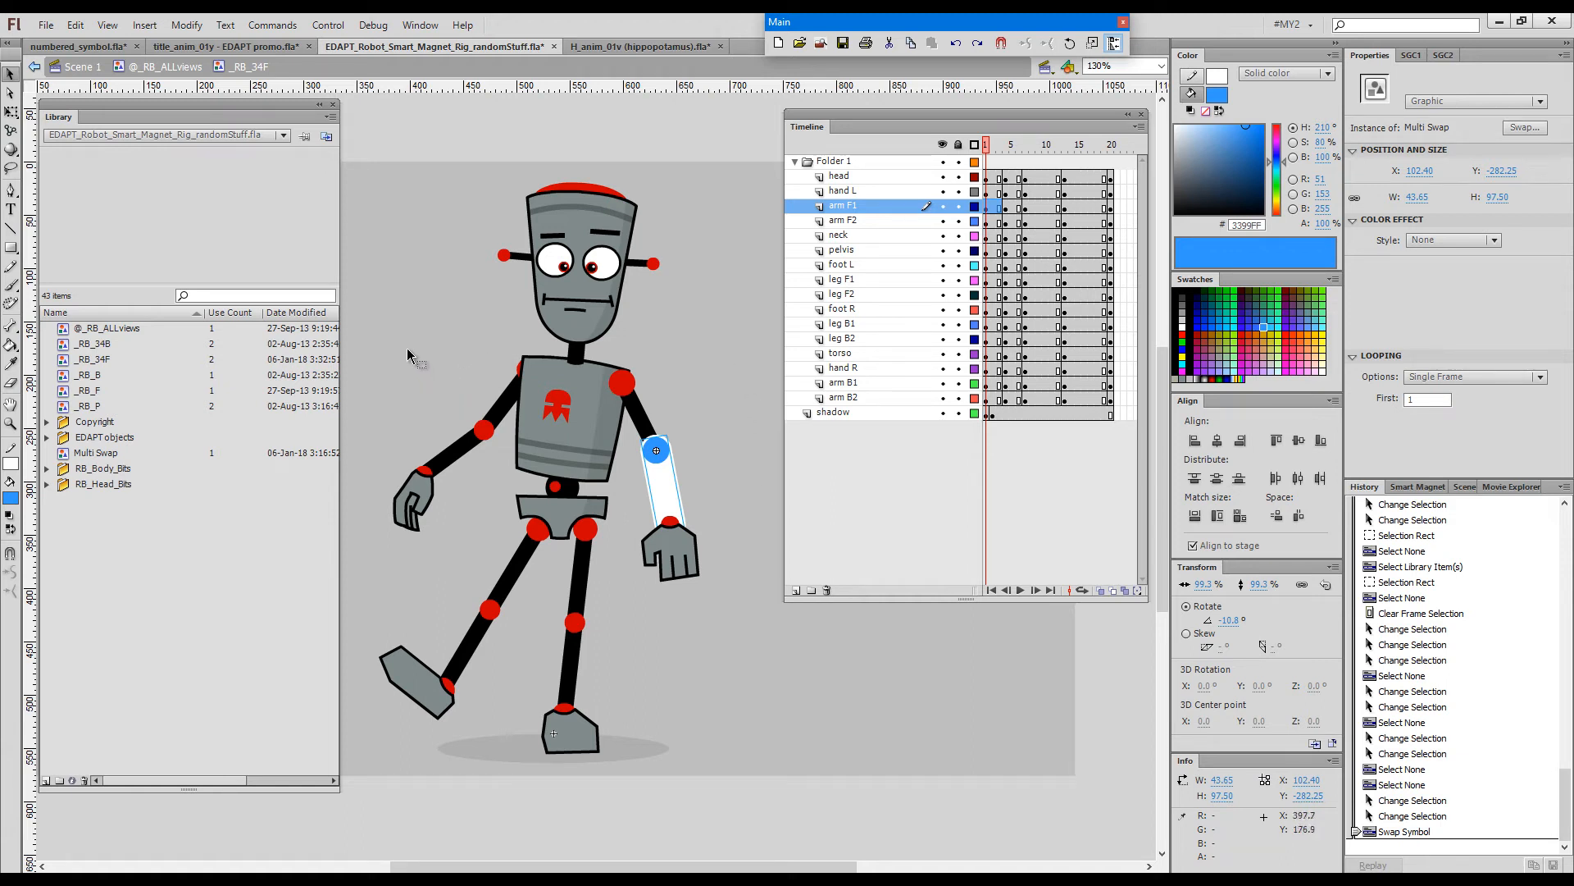
- Marquee-select the left arm, then return to frame 1 and deselect everything
{"action": "left_click_drag", "start_coordinate": [409, 354], "coordinate": [500, 460]}
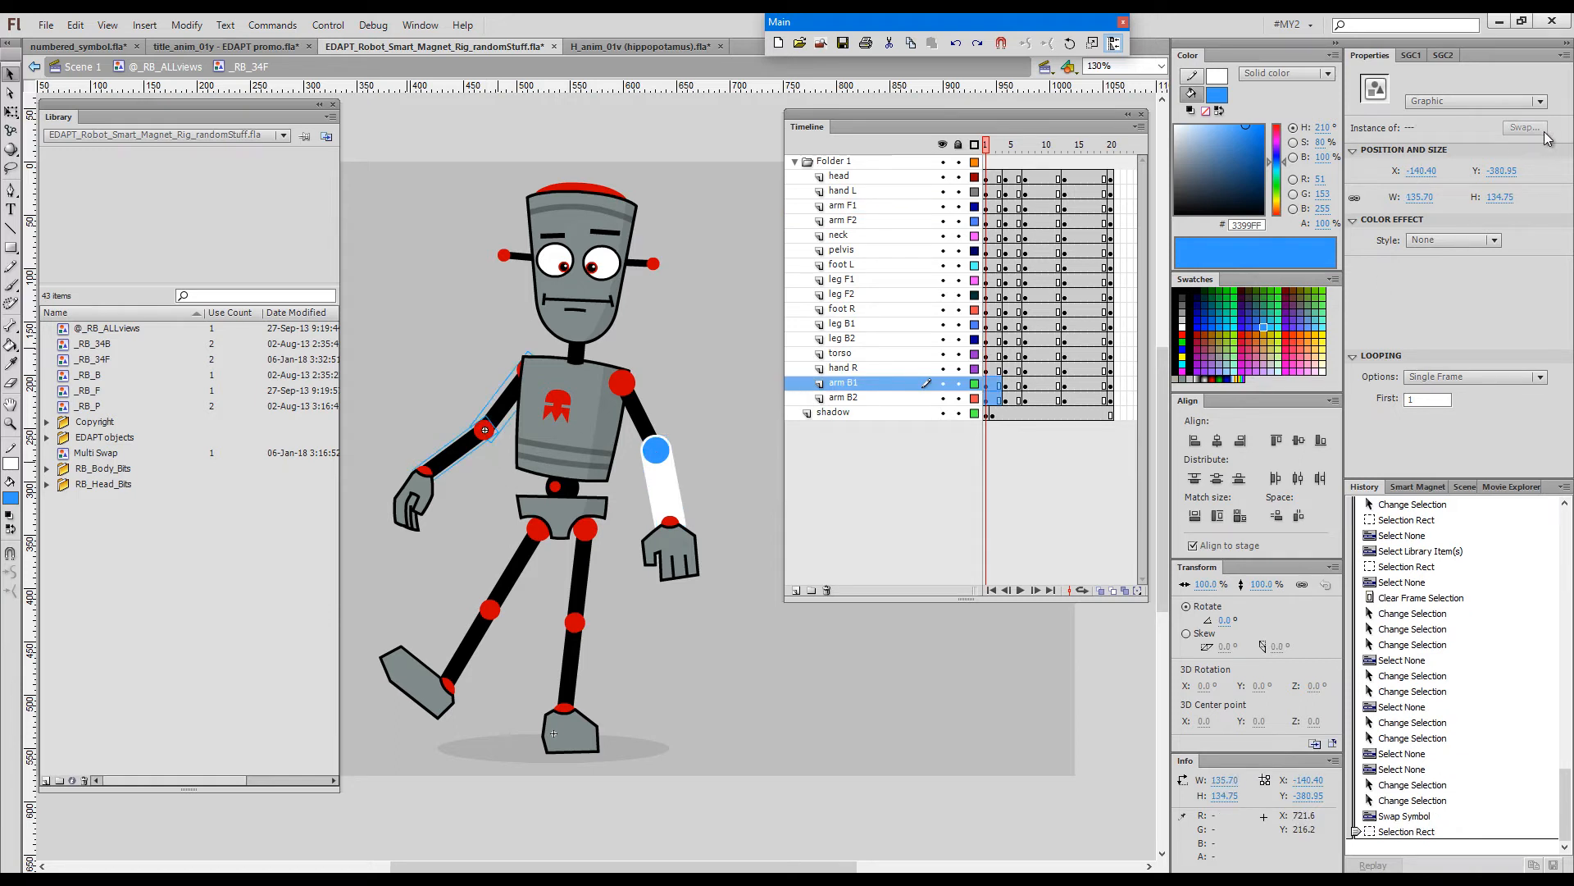
{"action": "mouse_move", "coordinate": [1526, 128]}
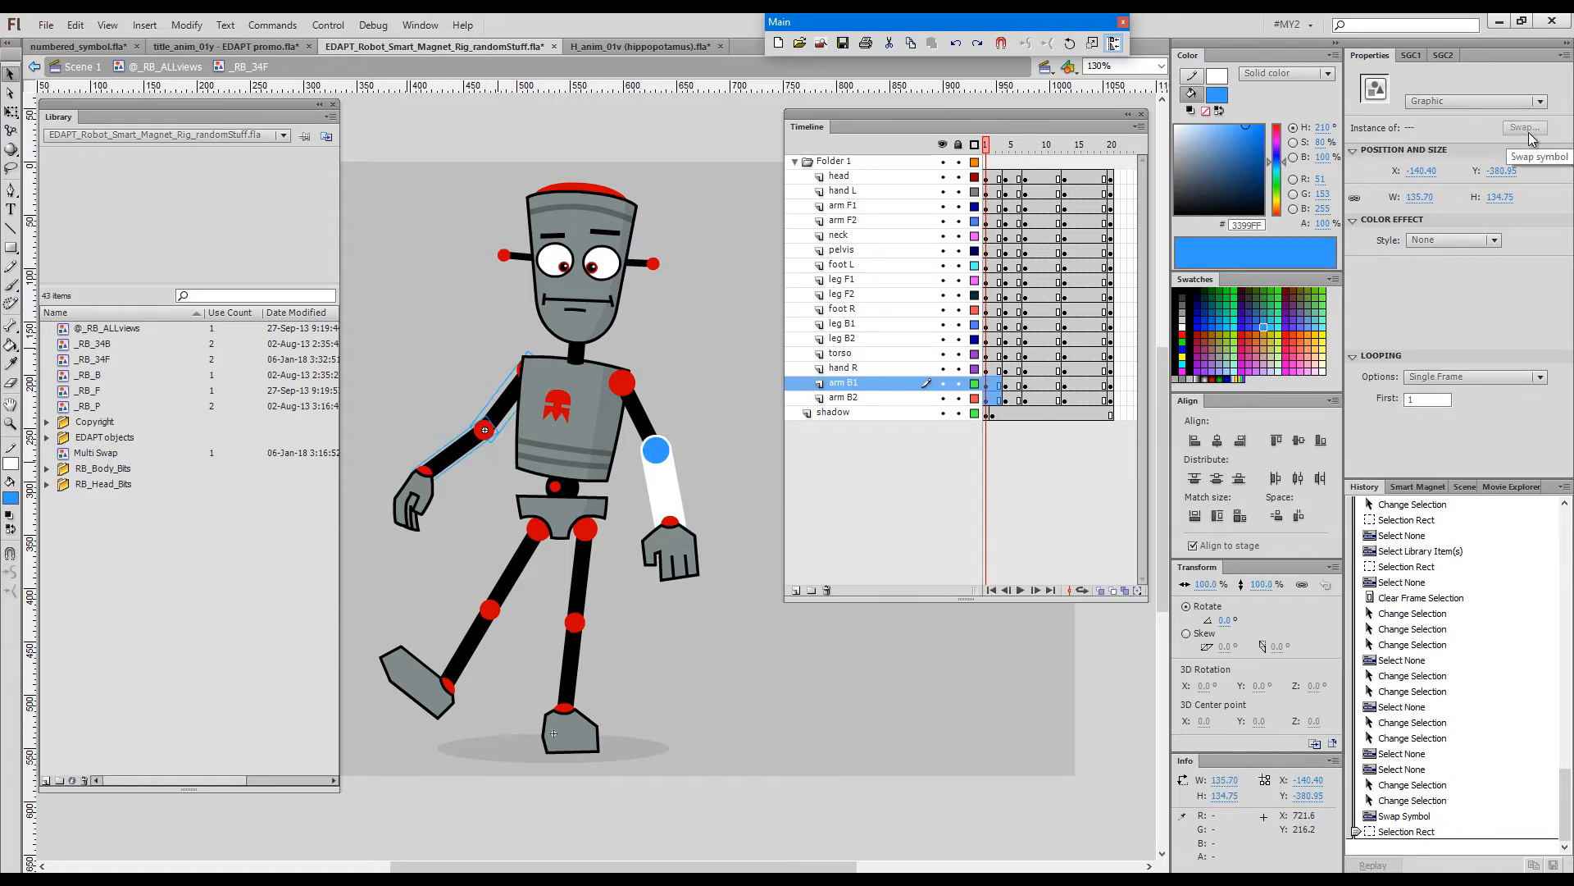
{"action": "mouse_move", "coordinate": [1042, 450]}
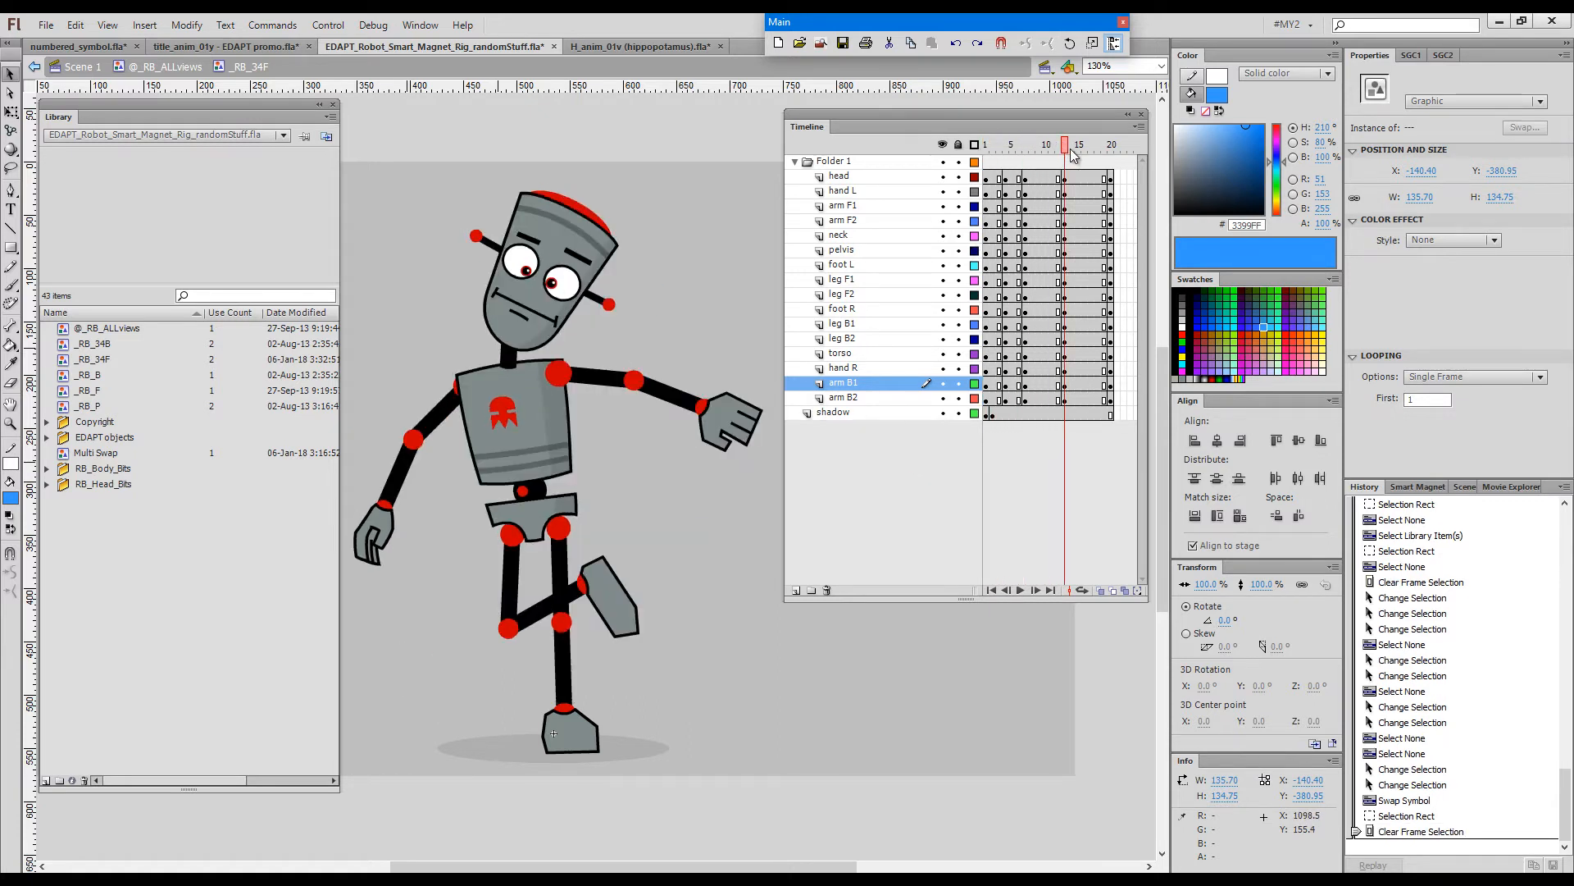
{"action": "left_click", "coordinate": [985, 144]}
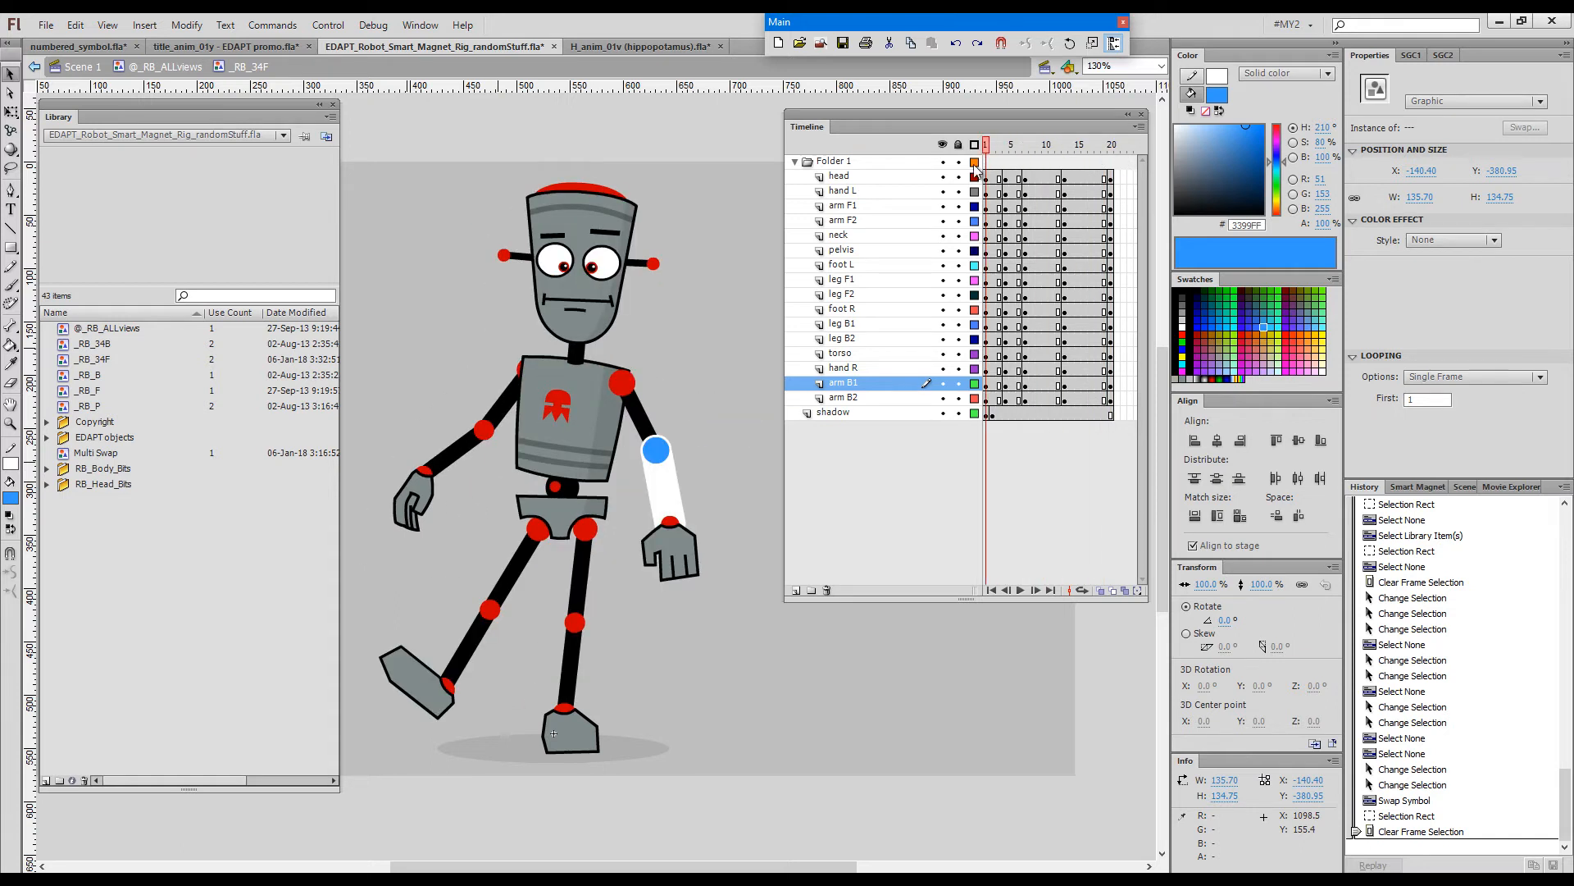
{"action": "left_click", "coordinate": [1110, 144]}
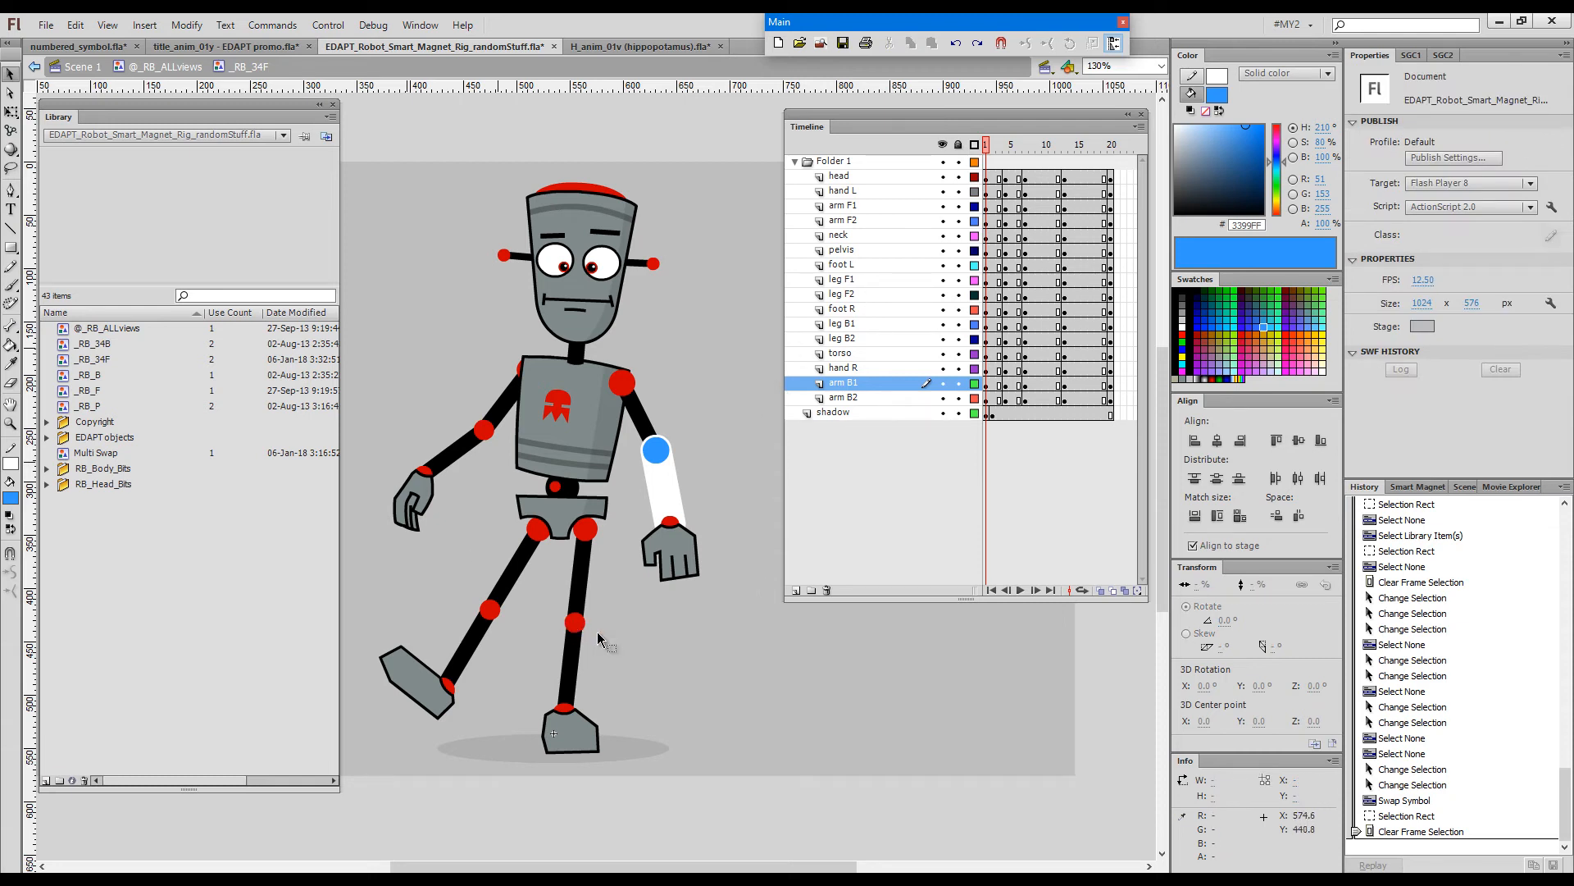
{"action": "mouse_move", "coordinate": [602, 638]}
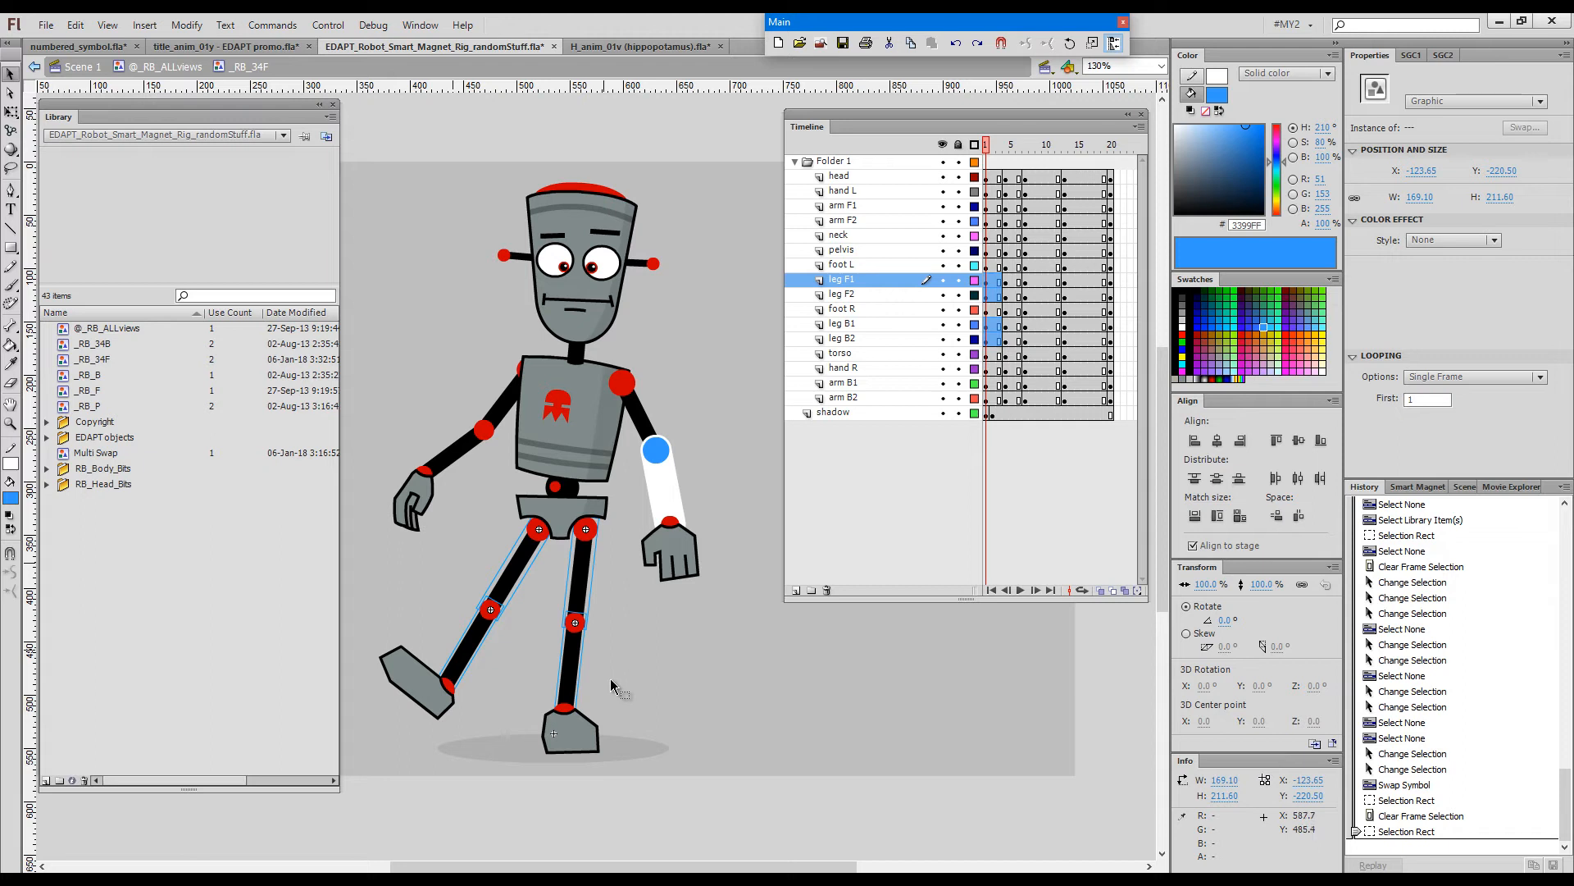
{"action": "mouse_move", "coordinate": [627, 681]}
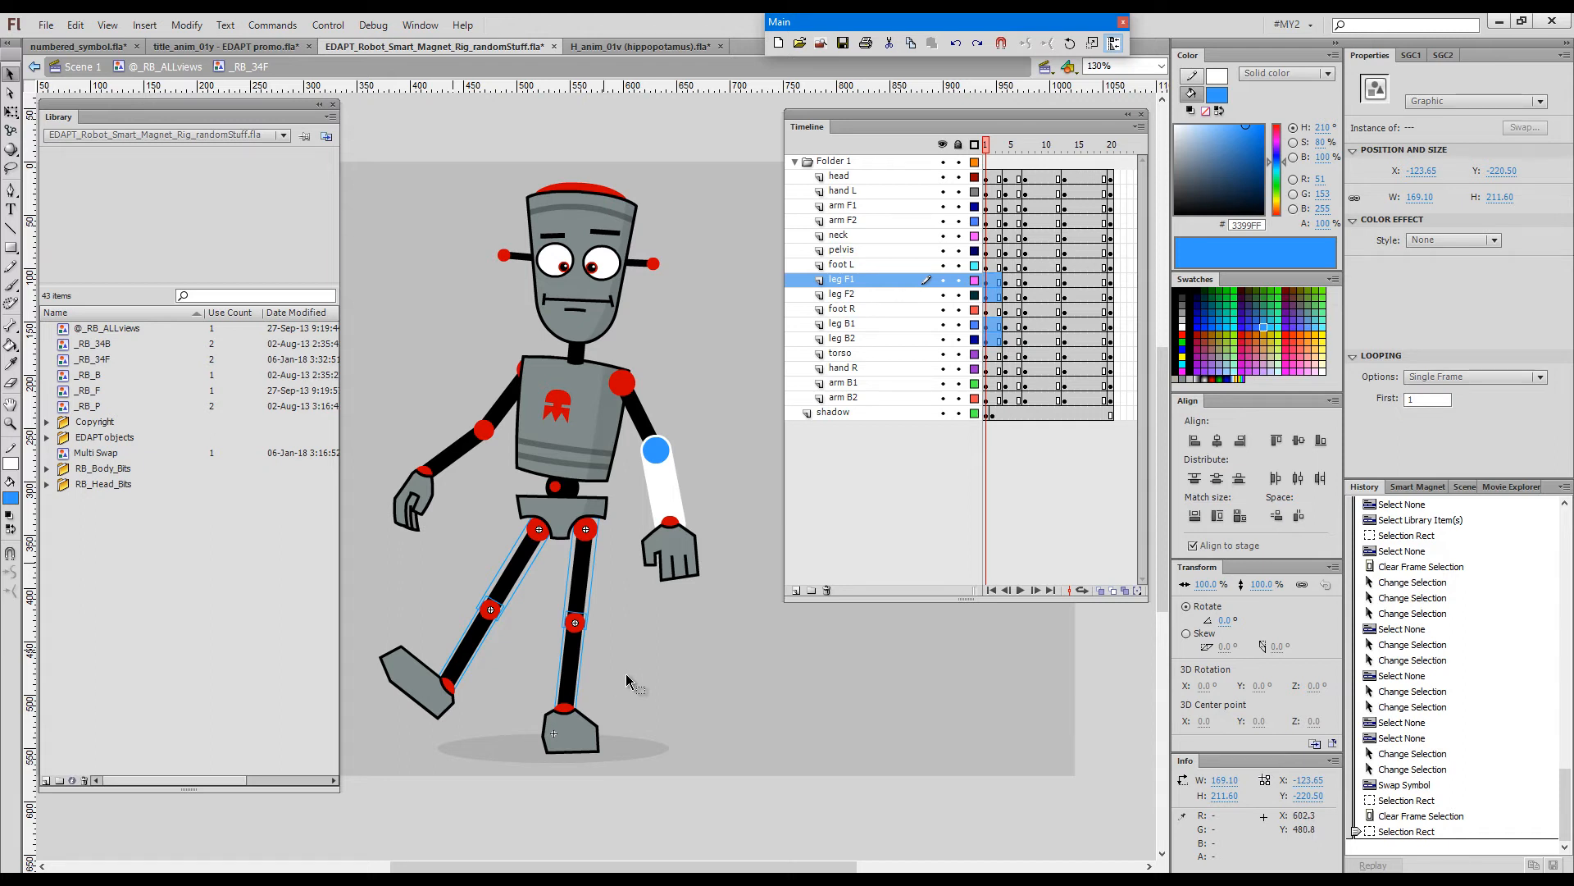
- Open the Commands menu to reach Swap Multiple Symbols
{"action": "left_click", "coordinate": [272, 26]}
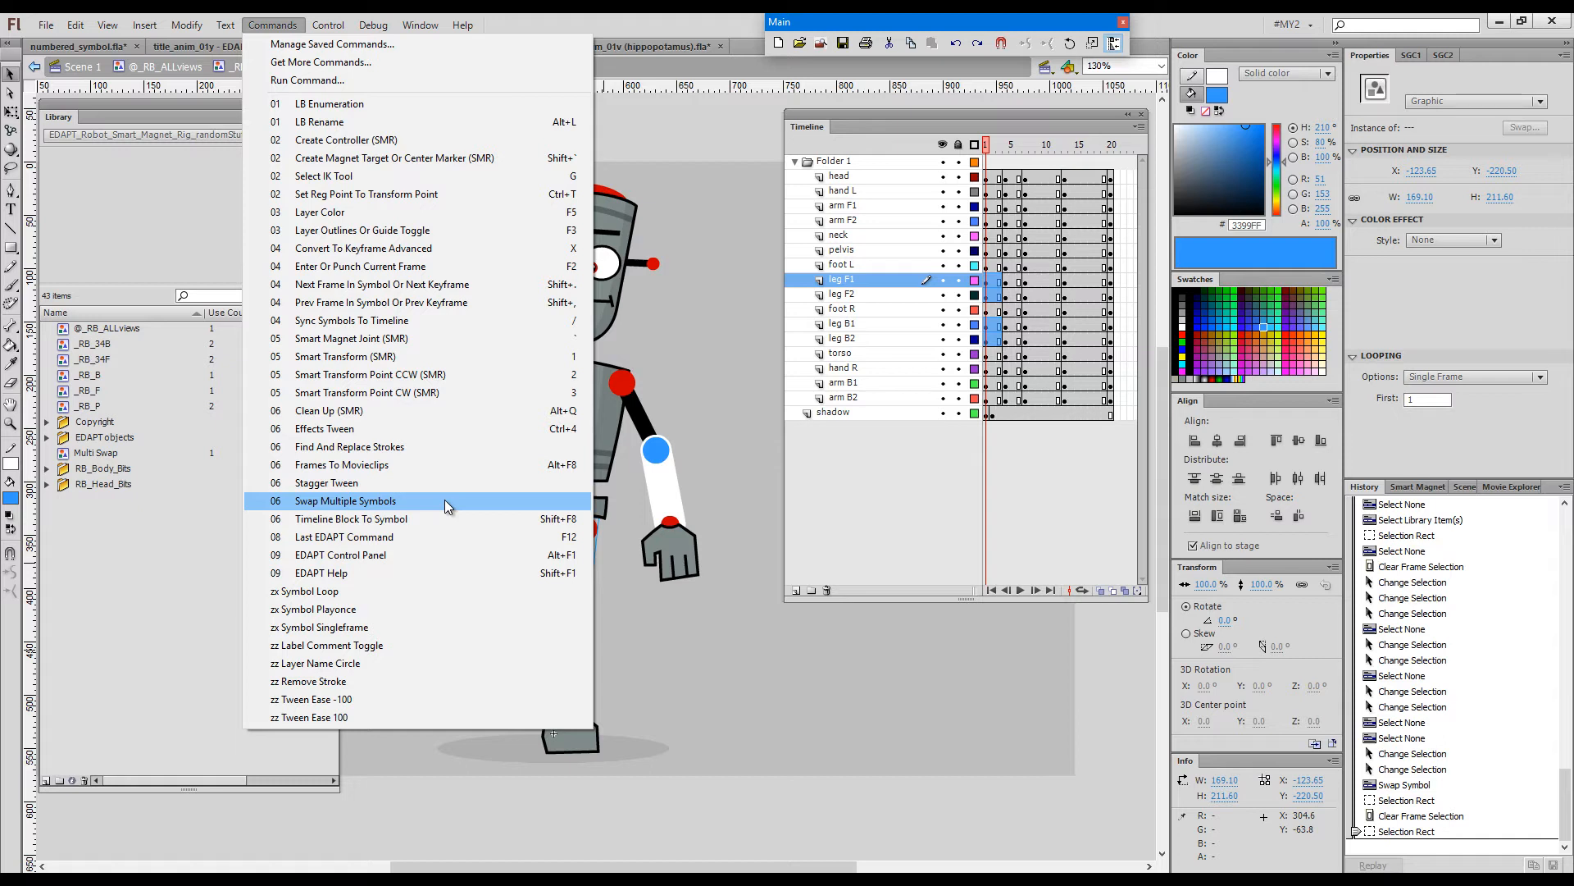
{"action": "mouse_move", "coordinate": [623, 521]}
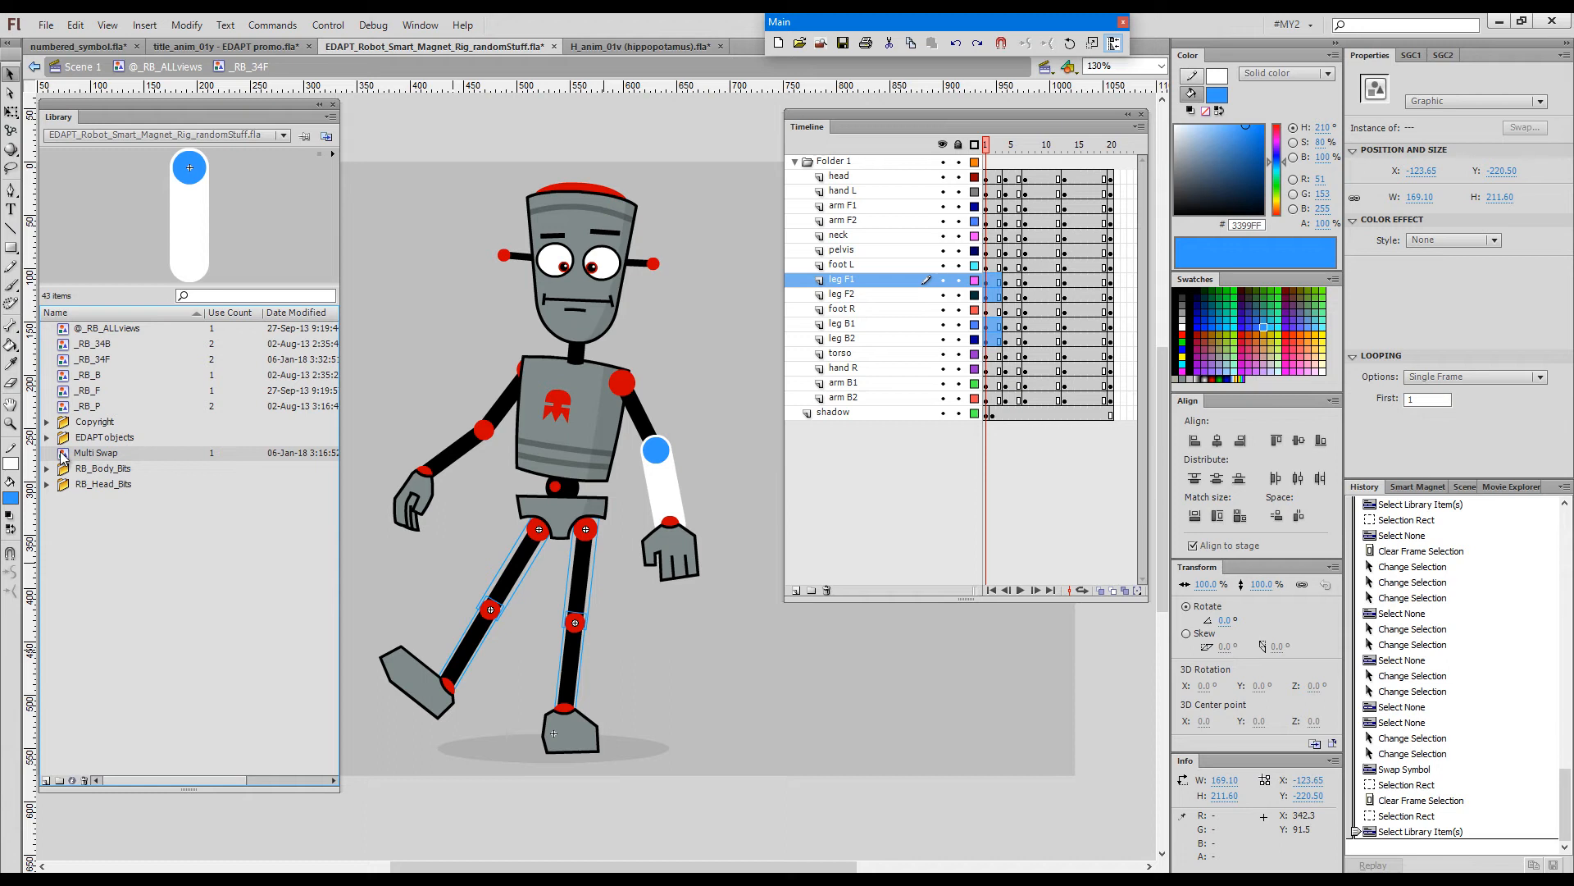
- Select the leg pieces, run Swap Multiple Symbols to make them Multi Swap, and deselect
{"action": "left_click", "coordinate": [451, 573]}
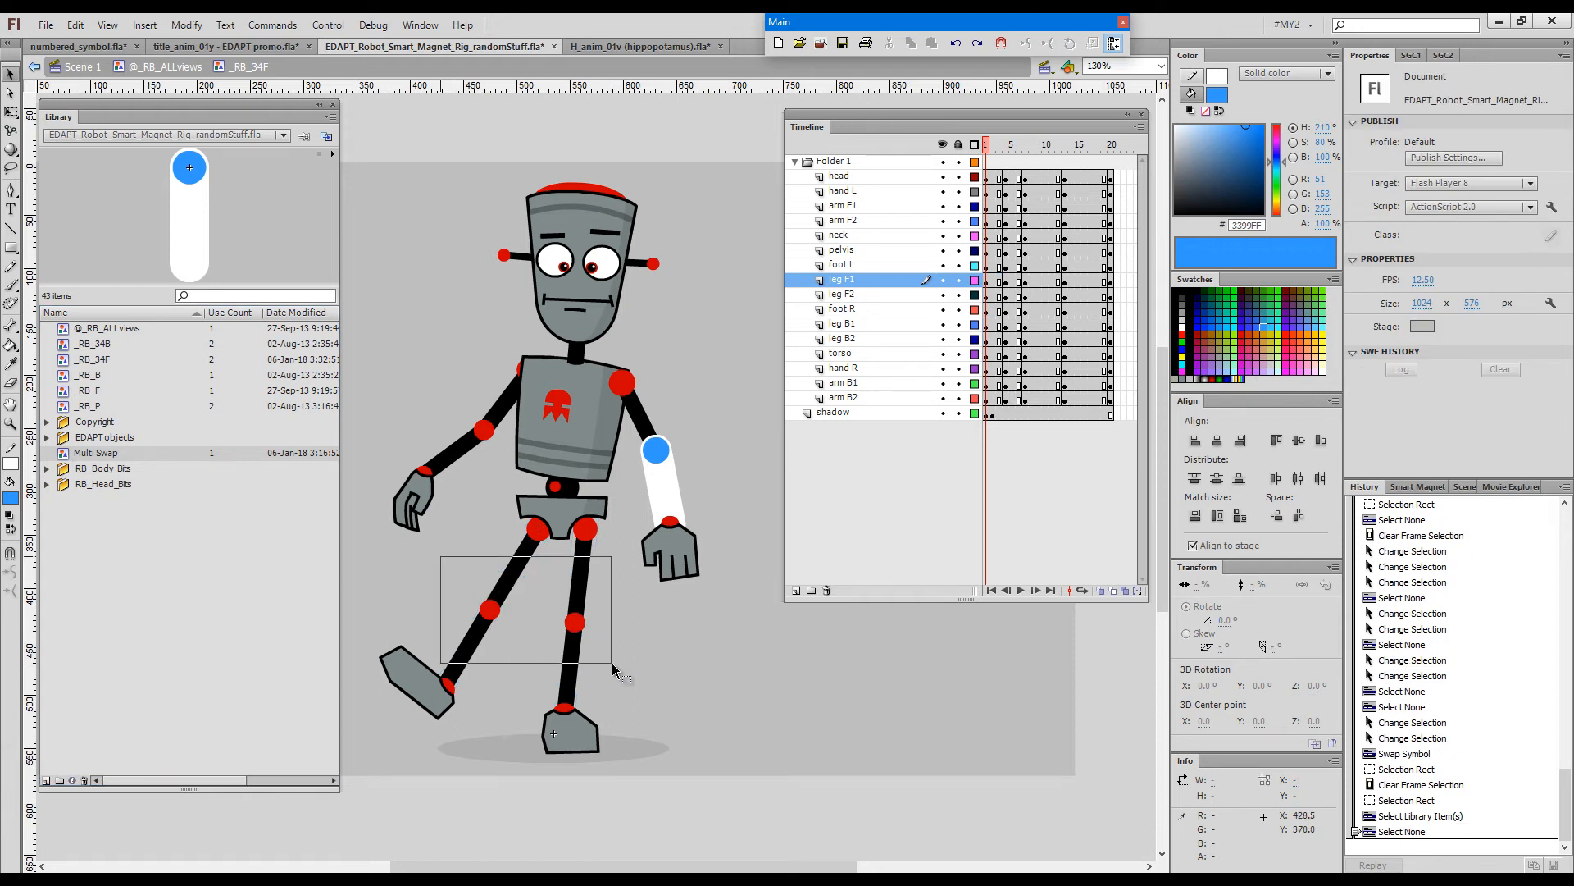
{"action": "left_click", "coordinate": [542, 603]}
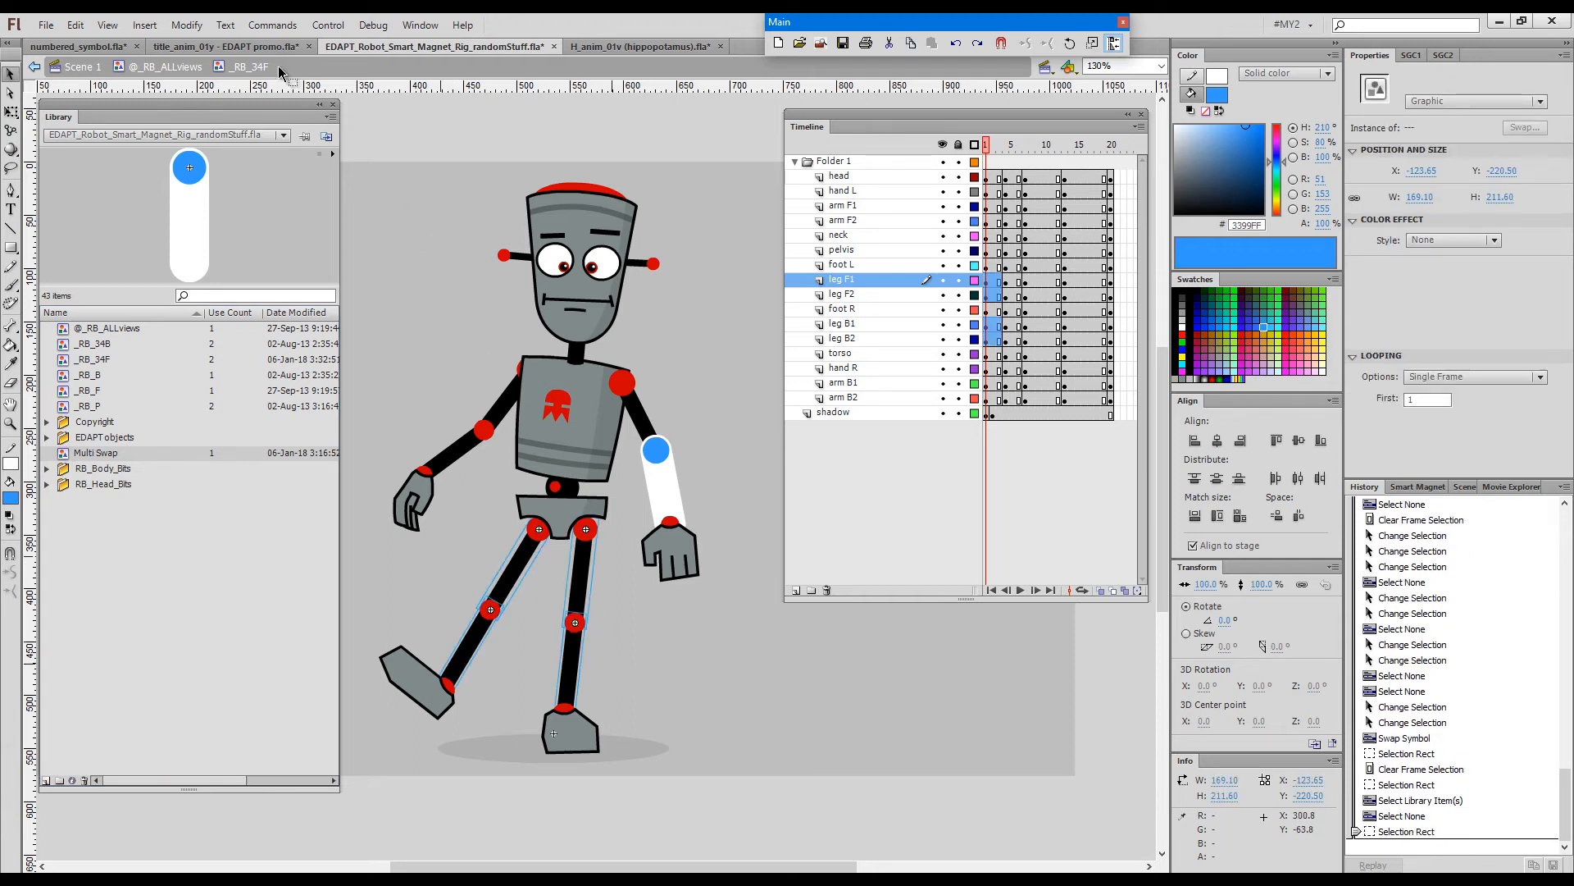
{"action": "left_click", "coordinate": [273, 25]}
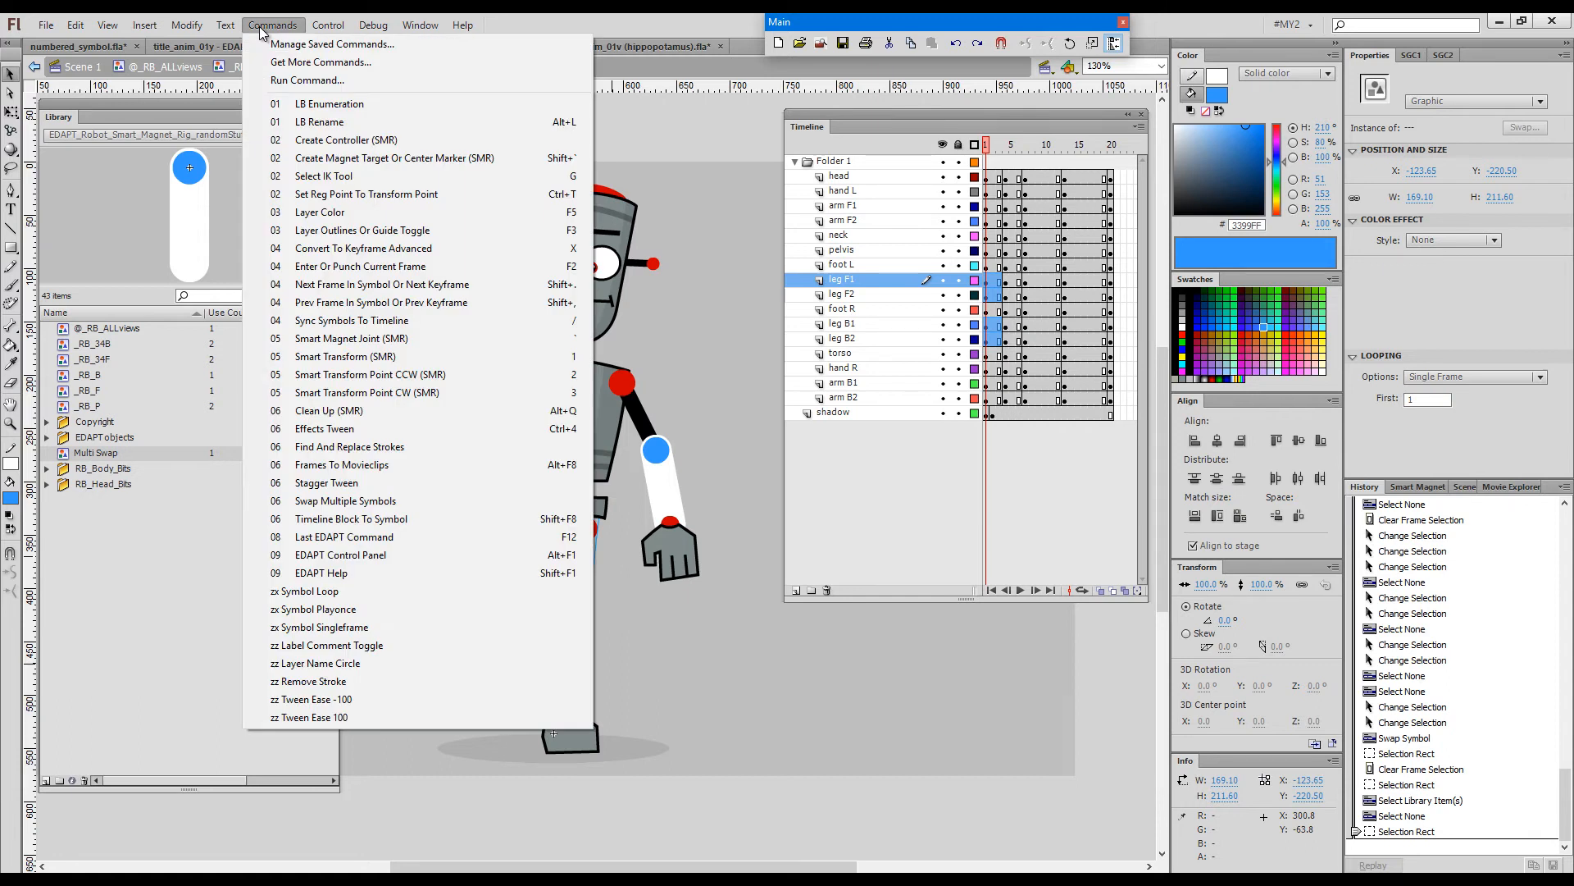
{"action": "mouse_move", "coordinate": [410, 465]}
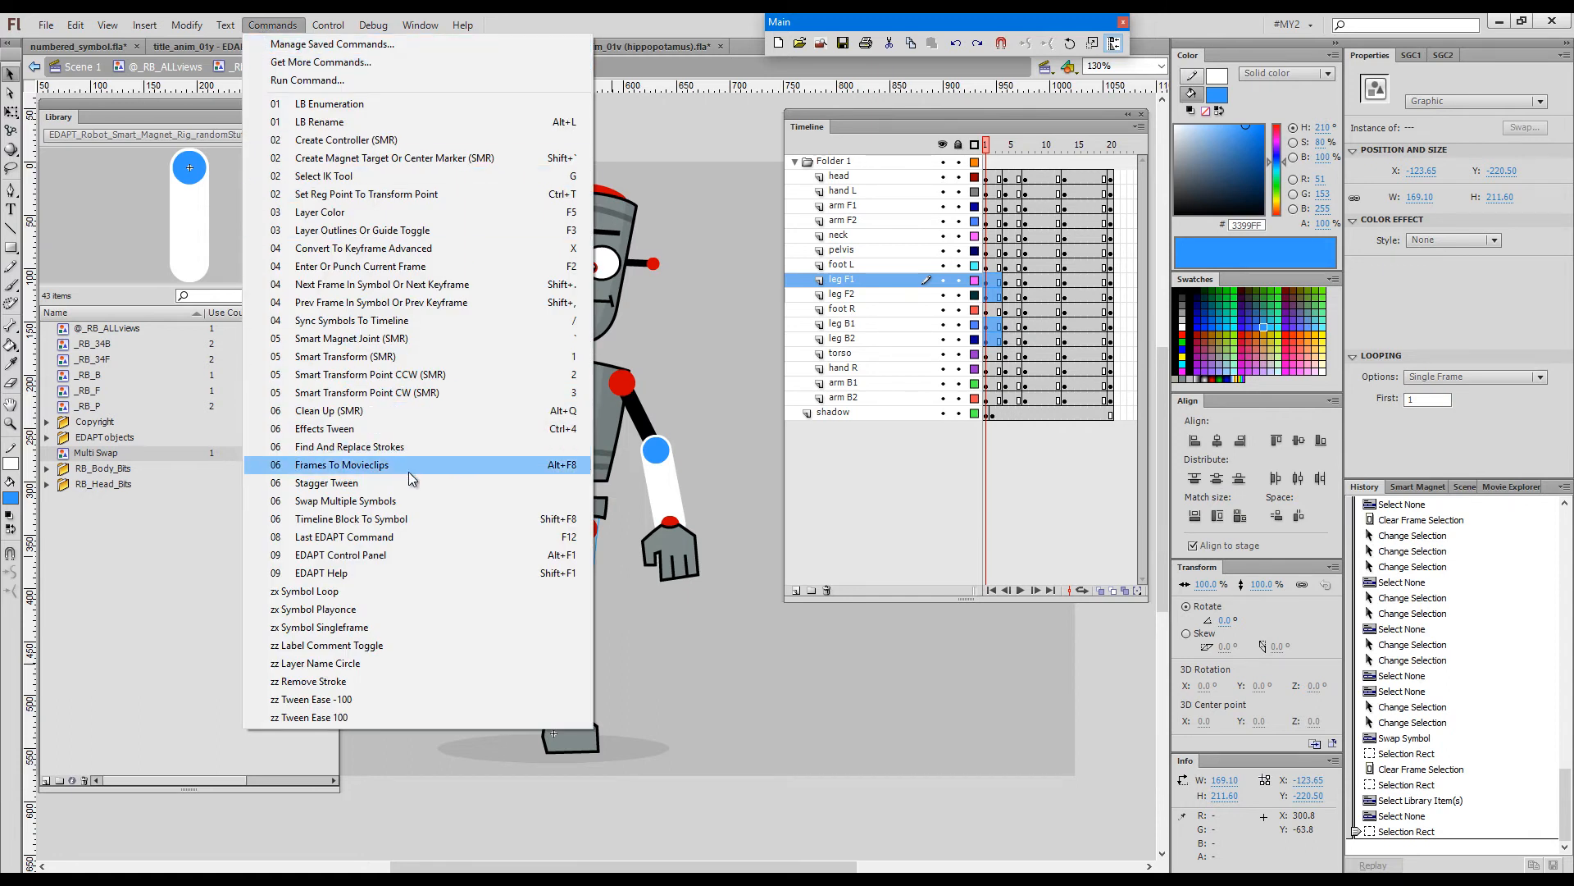
{"action": "mouse_move", "coordinate": [422, 501]}
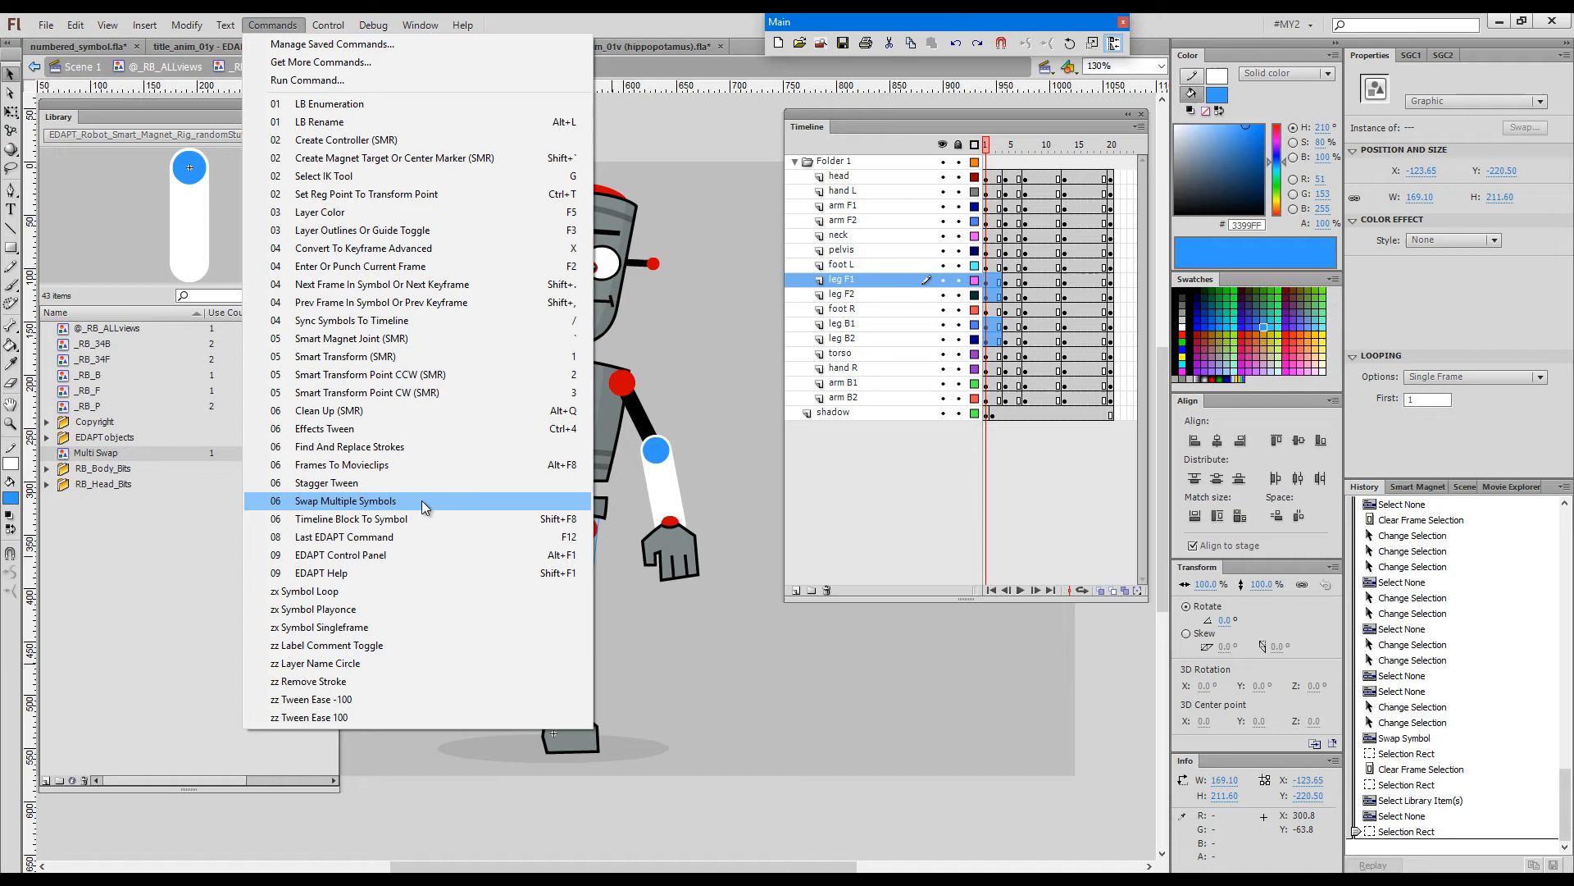
{"action": "left_click", "coordinate": [344, 500]}
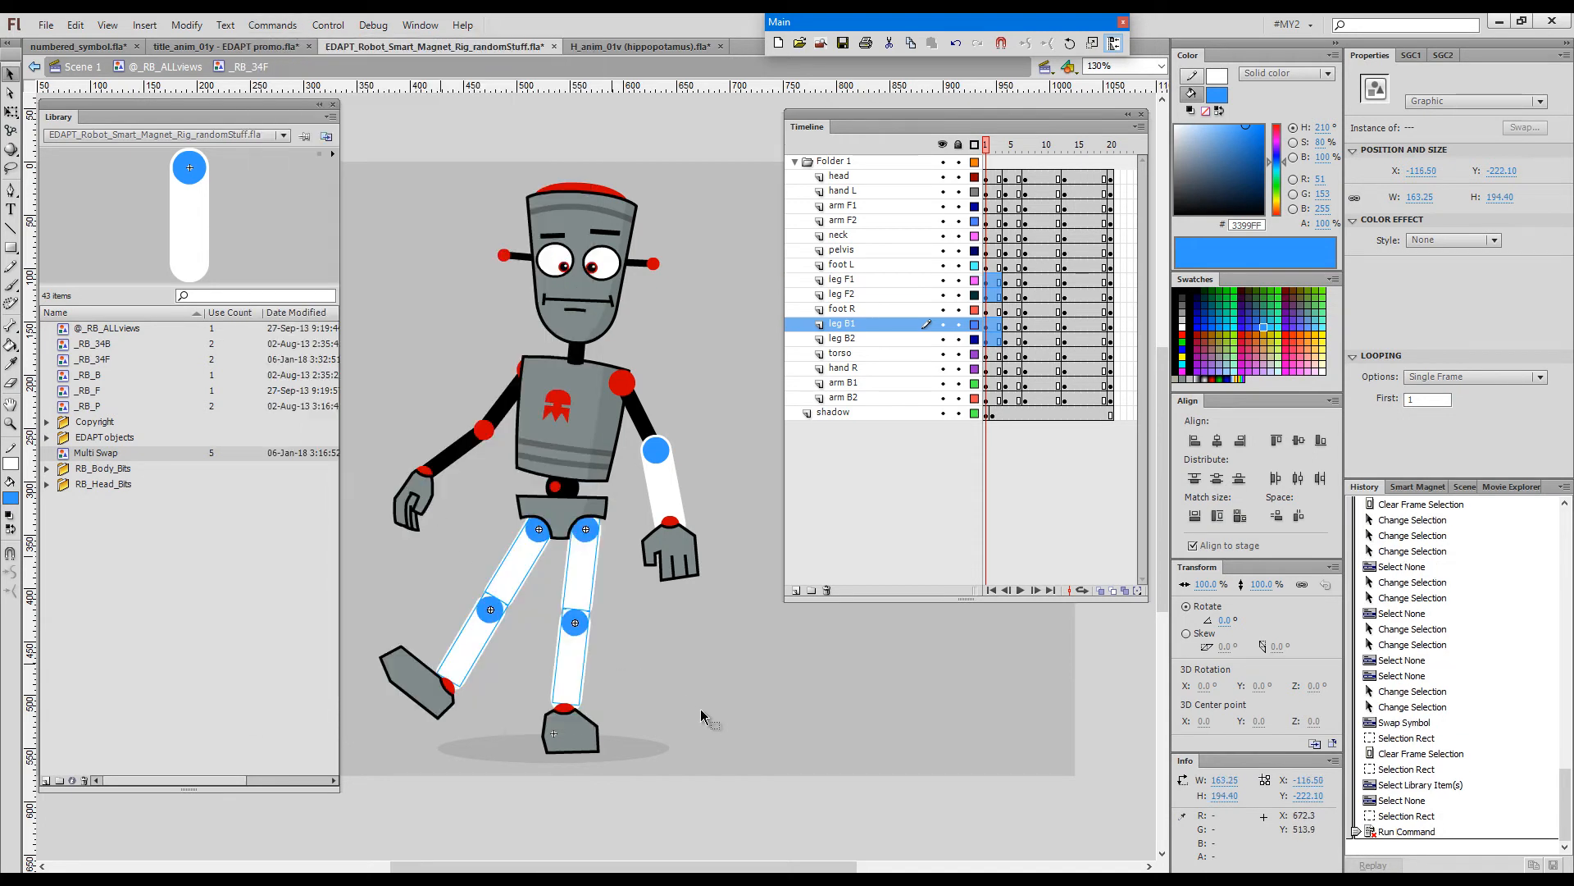
{"action": "left_click", "coordinate": [693, 673]}
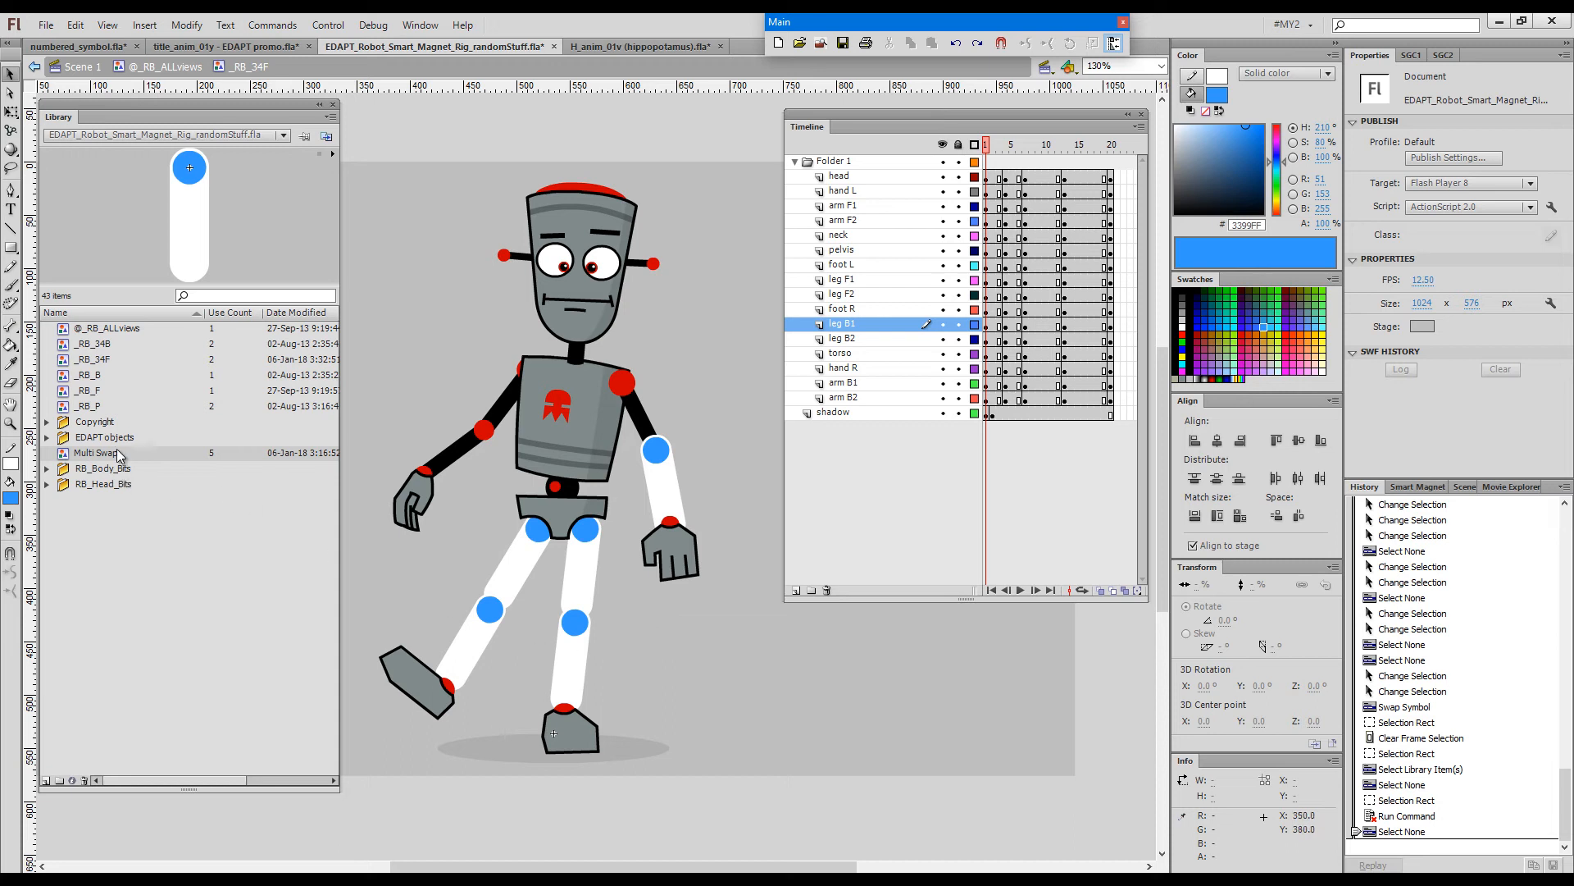
- Select the leg F1 layer, preview a later frame, return to frame 1, and lock body-part layers
{"action": "left_click", "coordinate": [841, 279]}
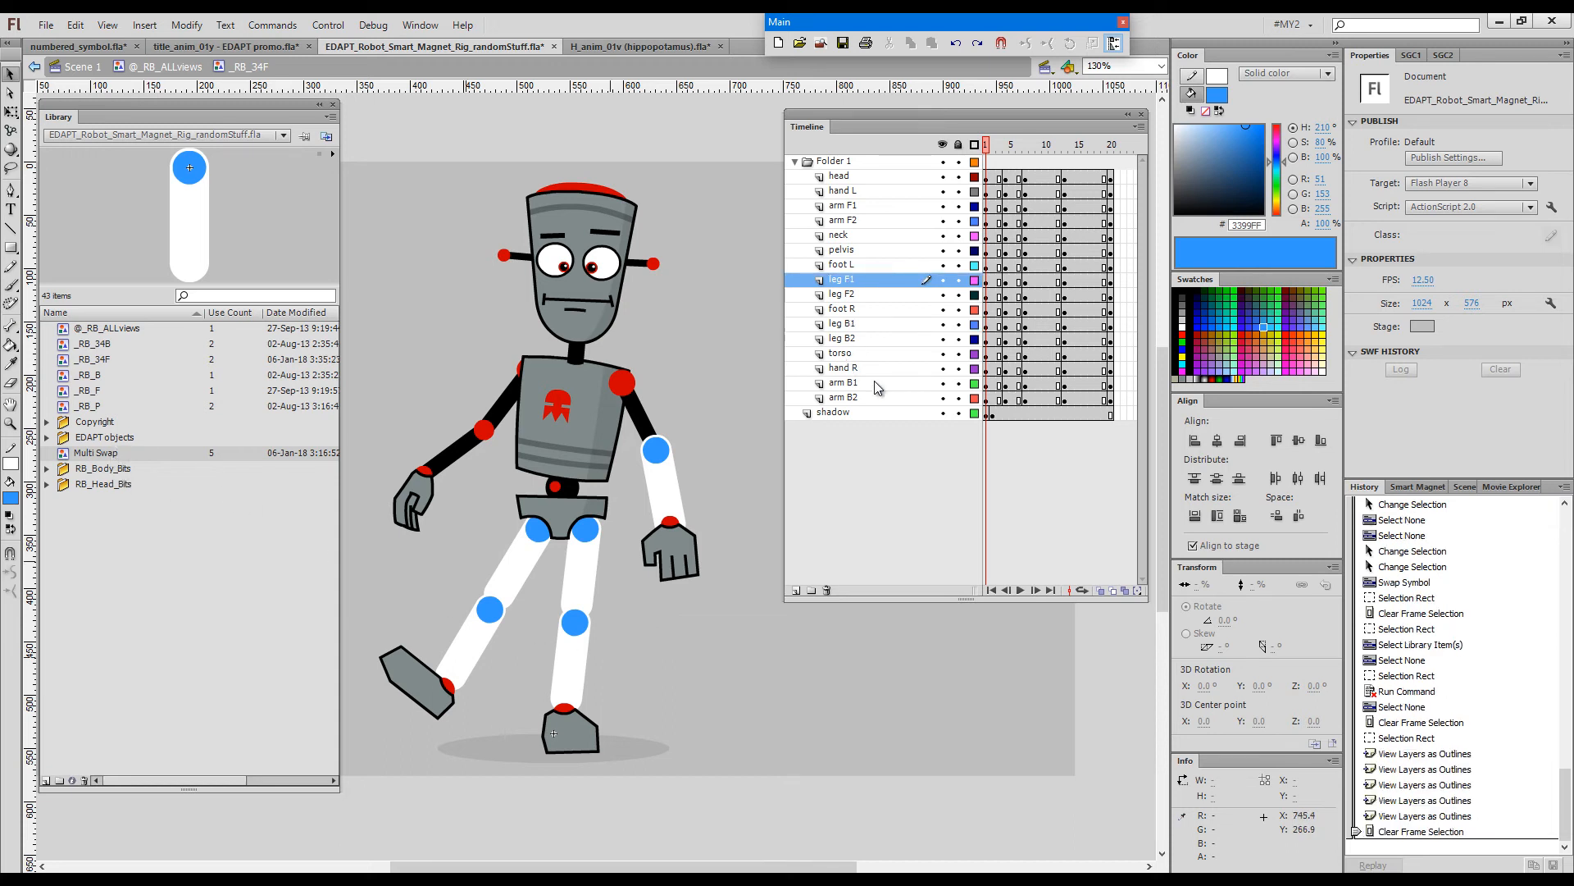
{"action": "mouse_move", "coordinate": [877, 488]}
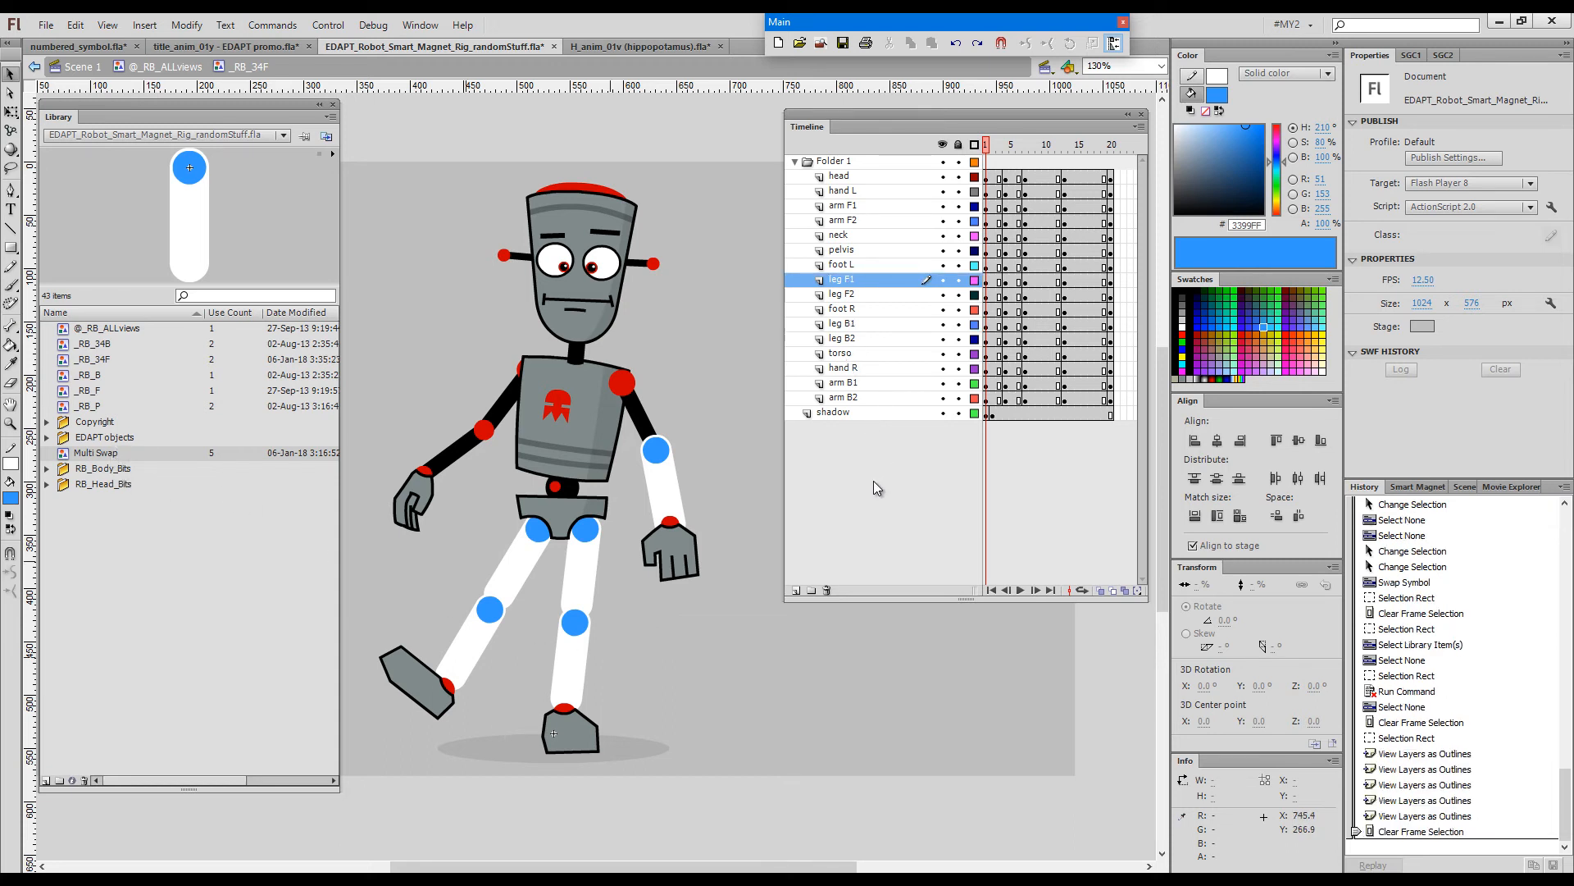
{"action": "mouse_move", "coordinate": [590, 528]}
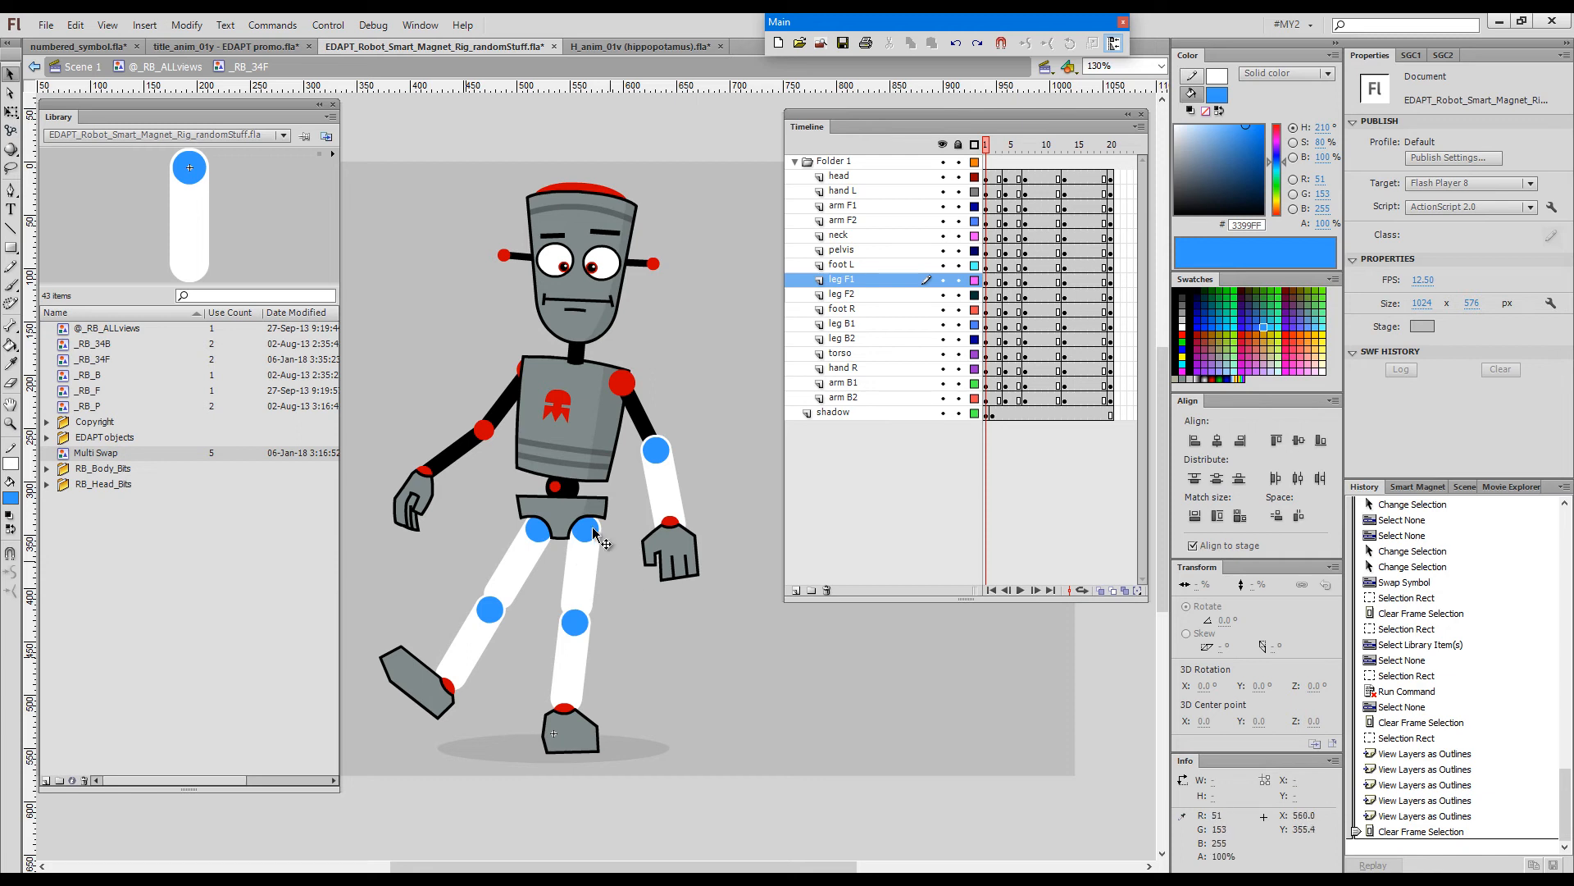
{"action": "mouse_move", "coordinate": [480, 407]}
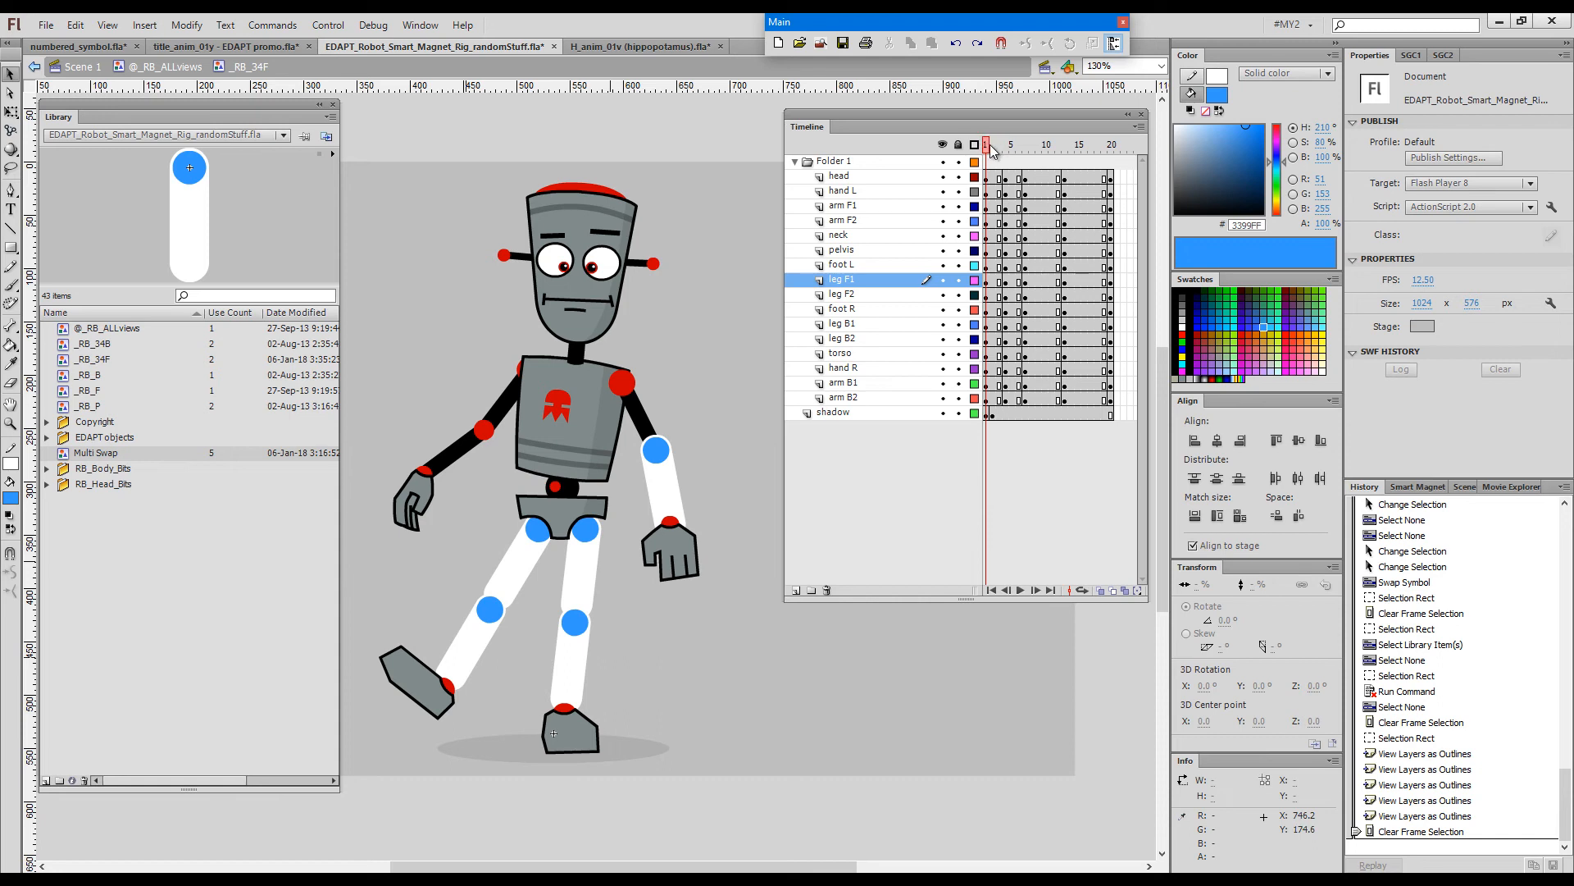
{"action": "left_click", "coordinate": [1064, 143]}
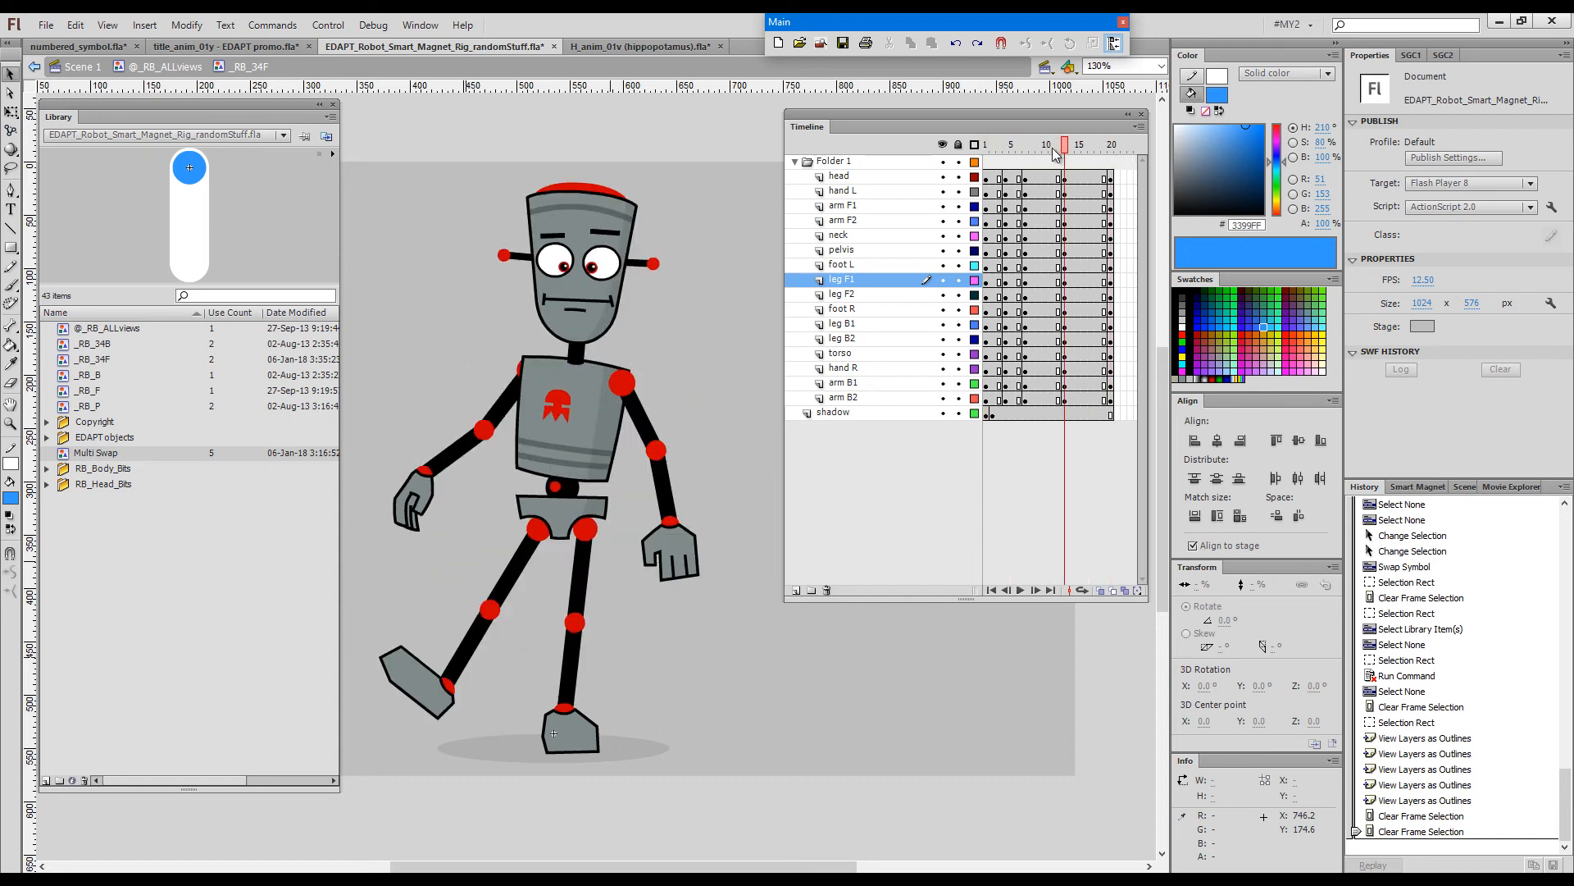
{"action": "left_click", "coordinate": [984, 143]}
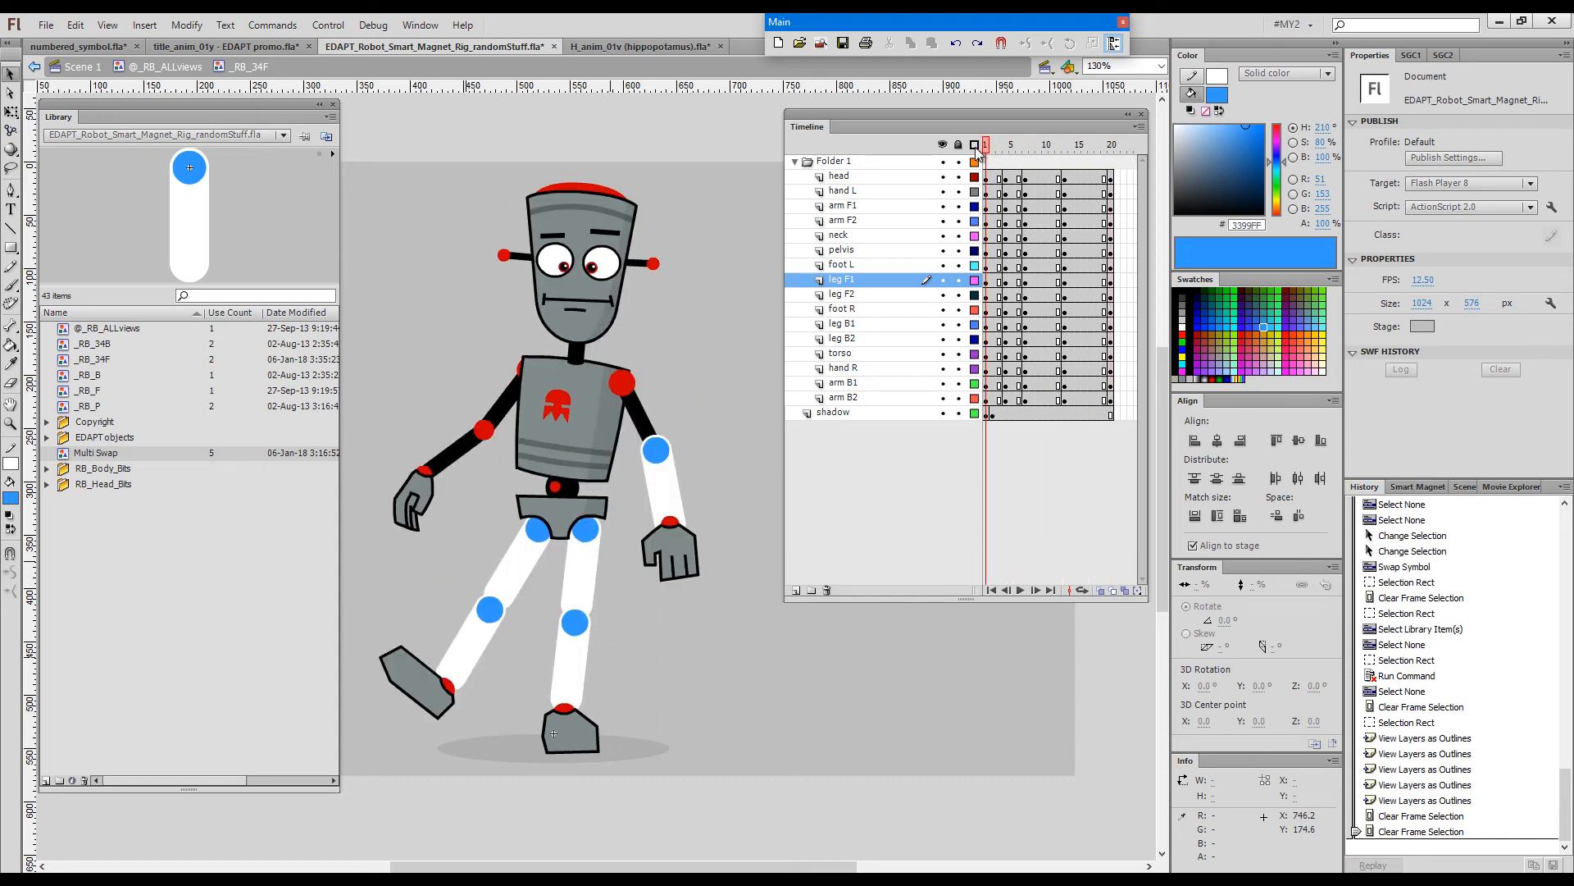
{"action": "left_click", "coordinate": [957, 143]}
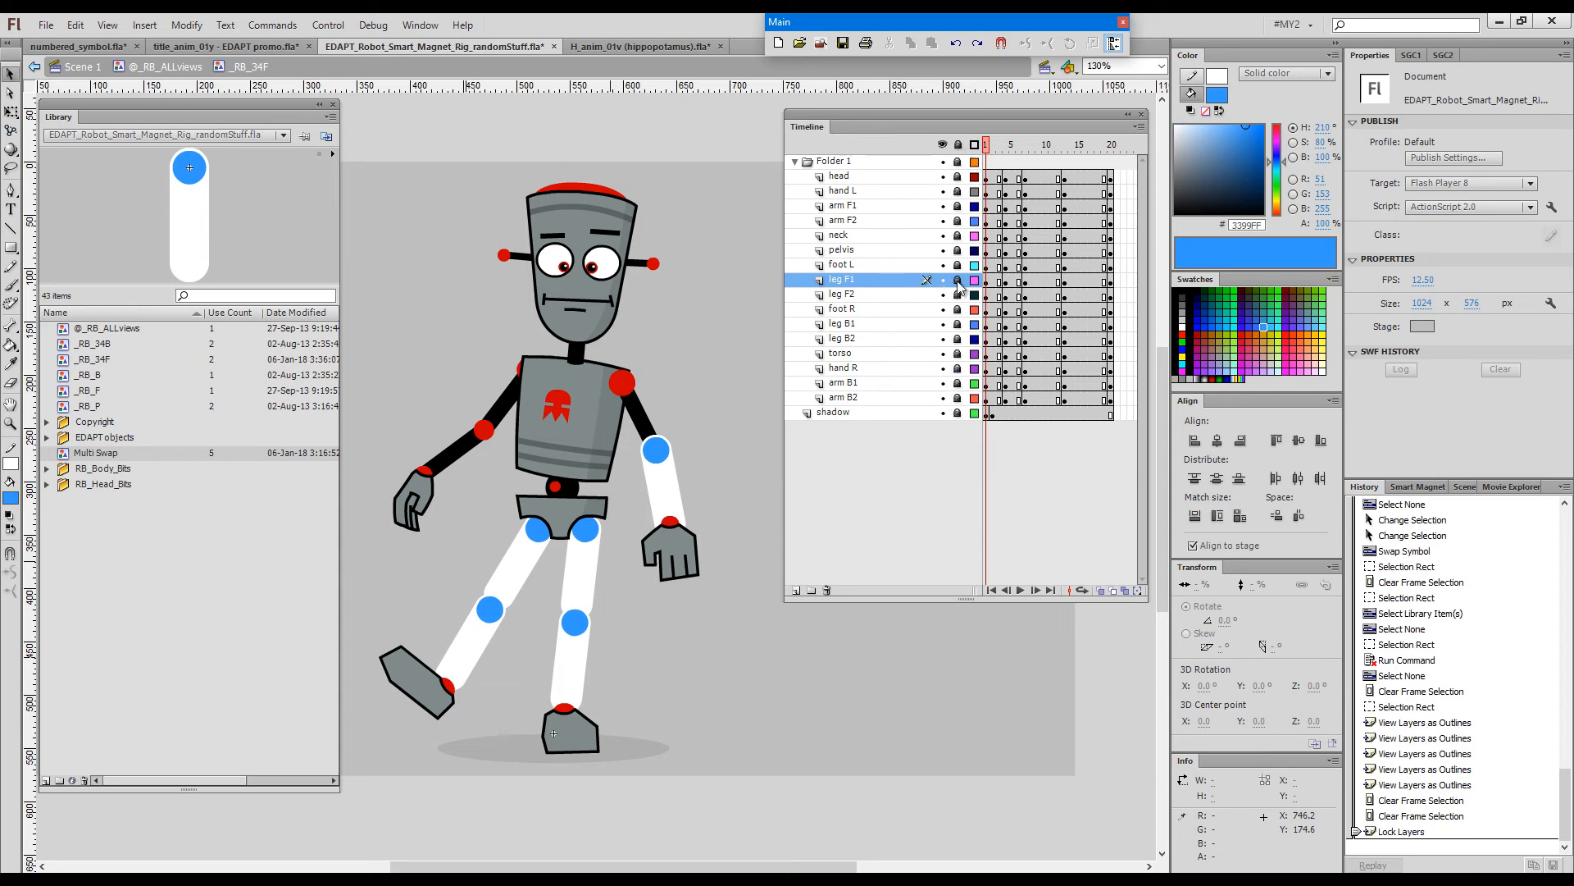
{"action": "left_click", "coordinate": [957, 279]}
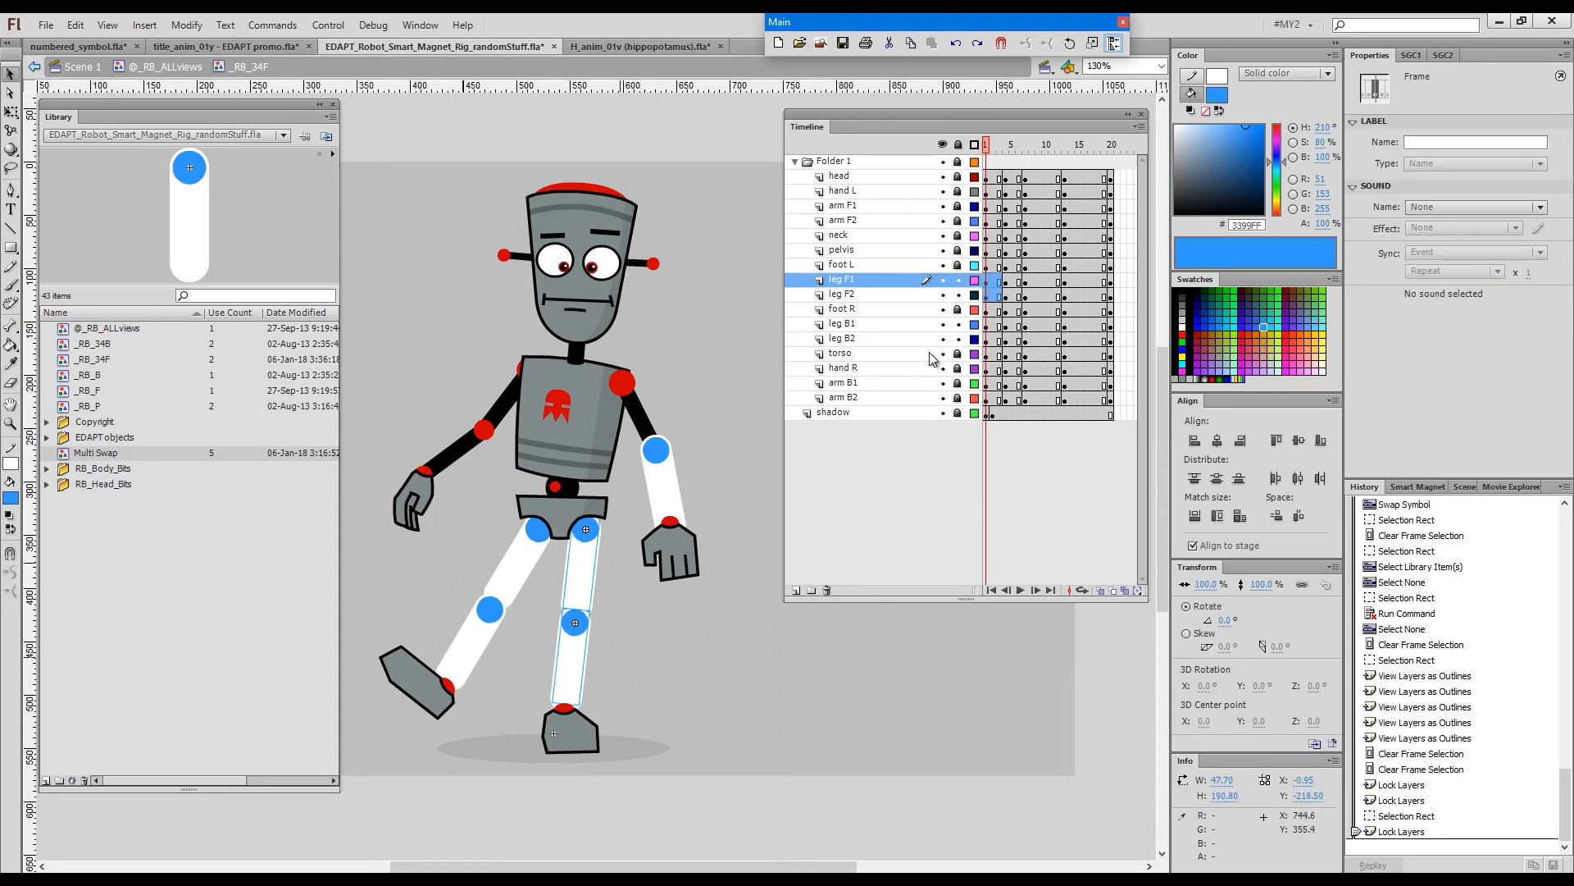
{"action": "mouse_move", "coordinate": [959, 229]}
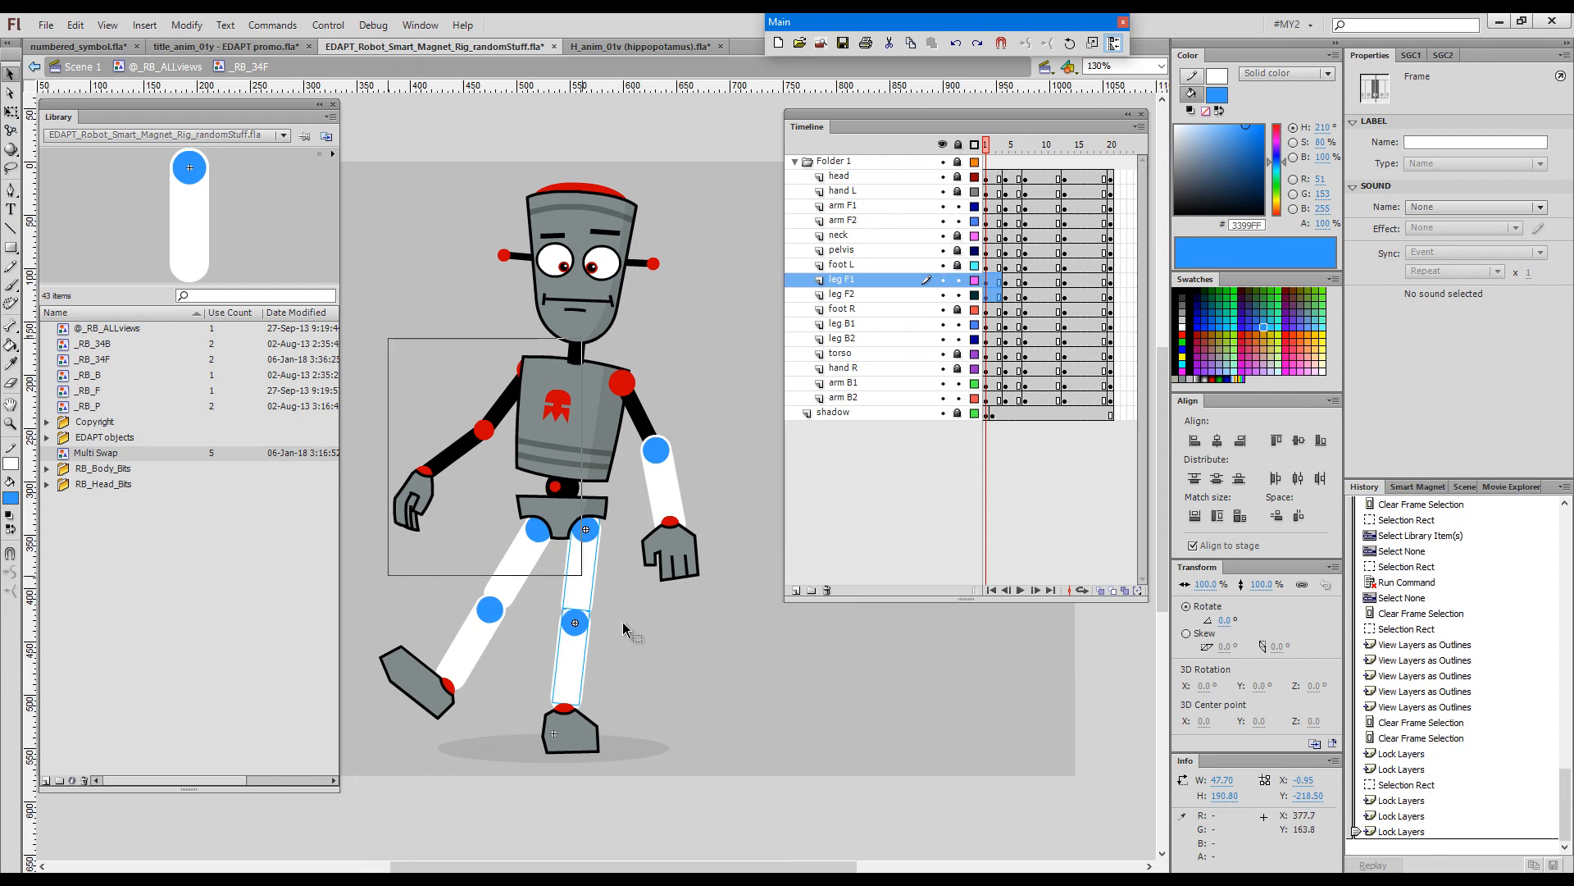
- Select all limb frames, run Swap Multiple Symbols, and check later frames show Multi Swap limbs
{"action": "left_click", "coordinate": [844, 205]}
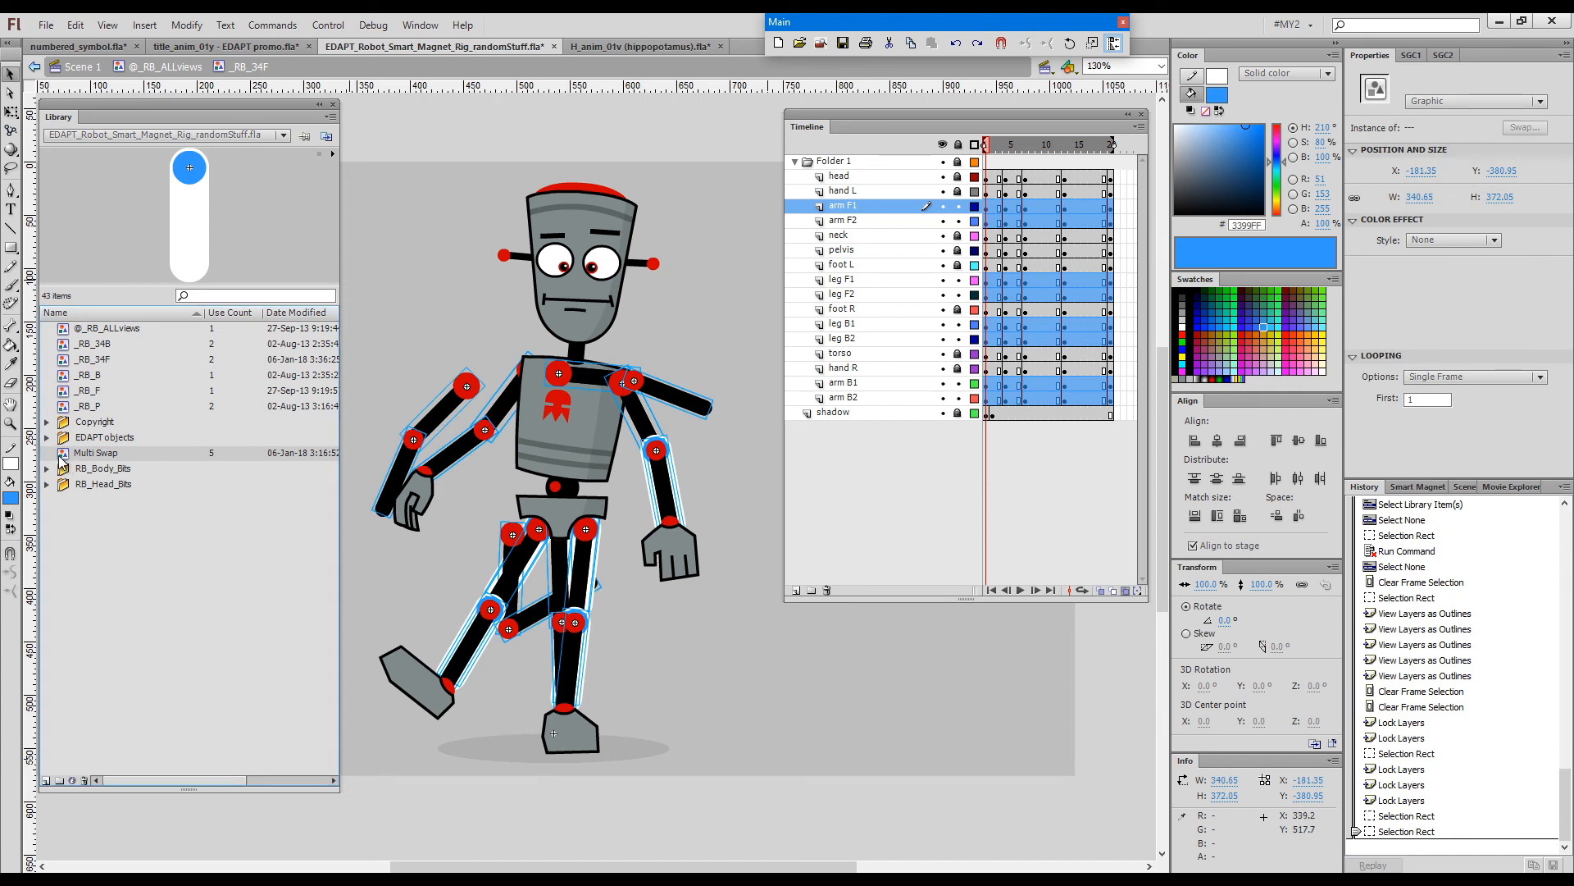
{"action": "left_click", "coordinate": [273, 26]}
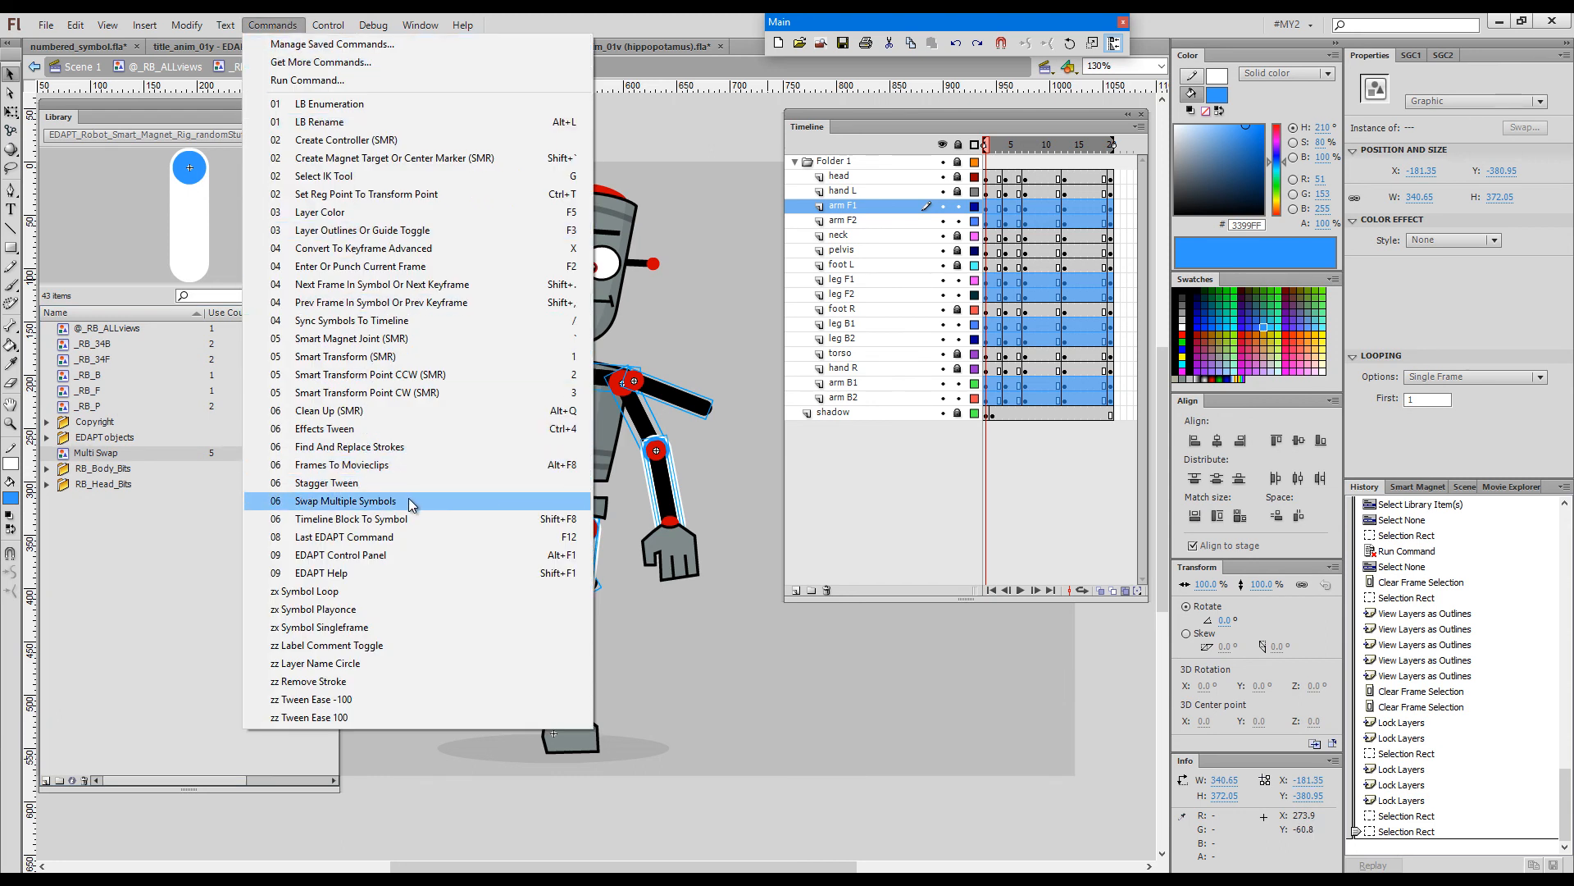
{"action": "left_click", "coordinate": [344, 500]}
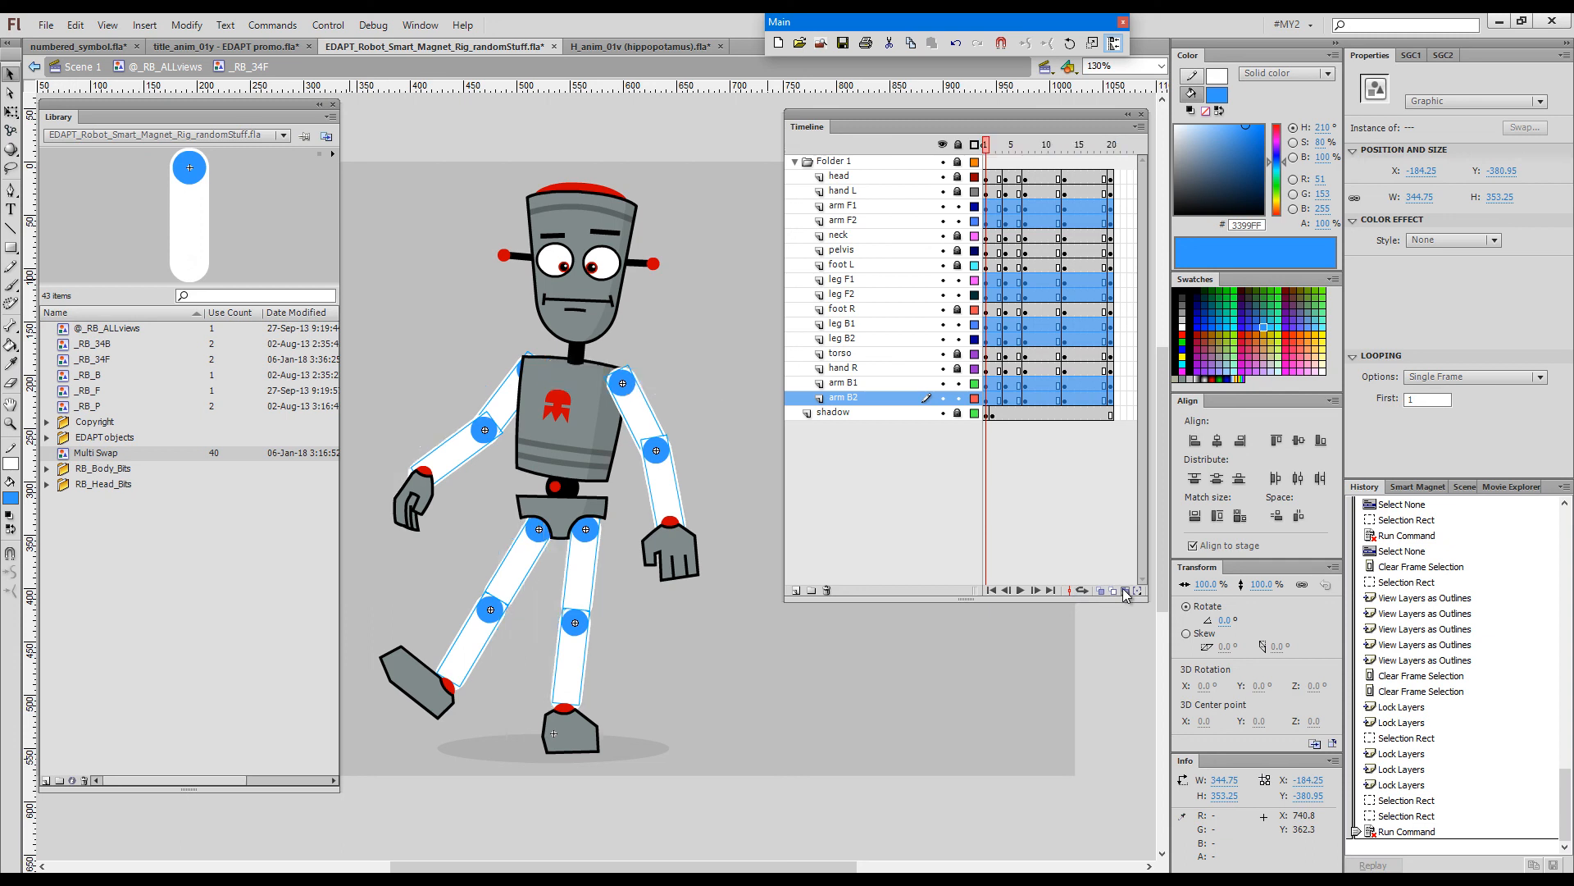
{"action": "left_click", "coordinate": [1011, 144]}
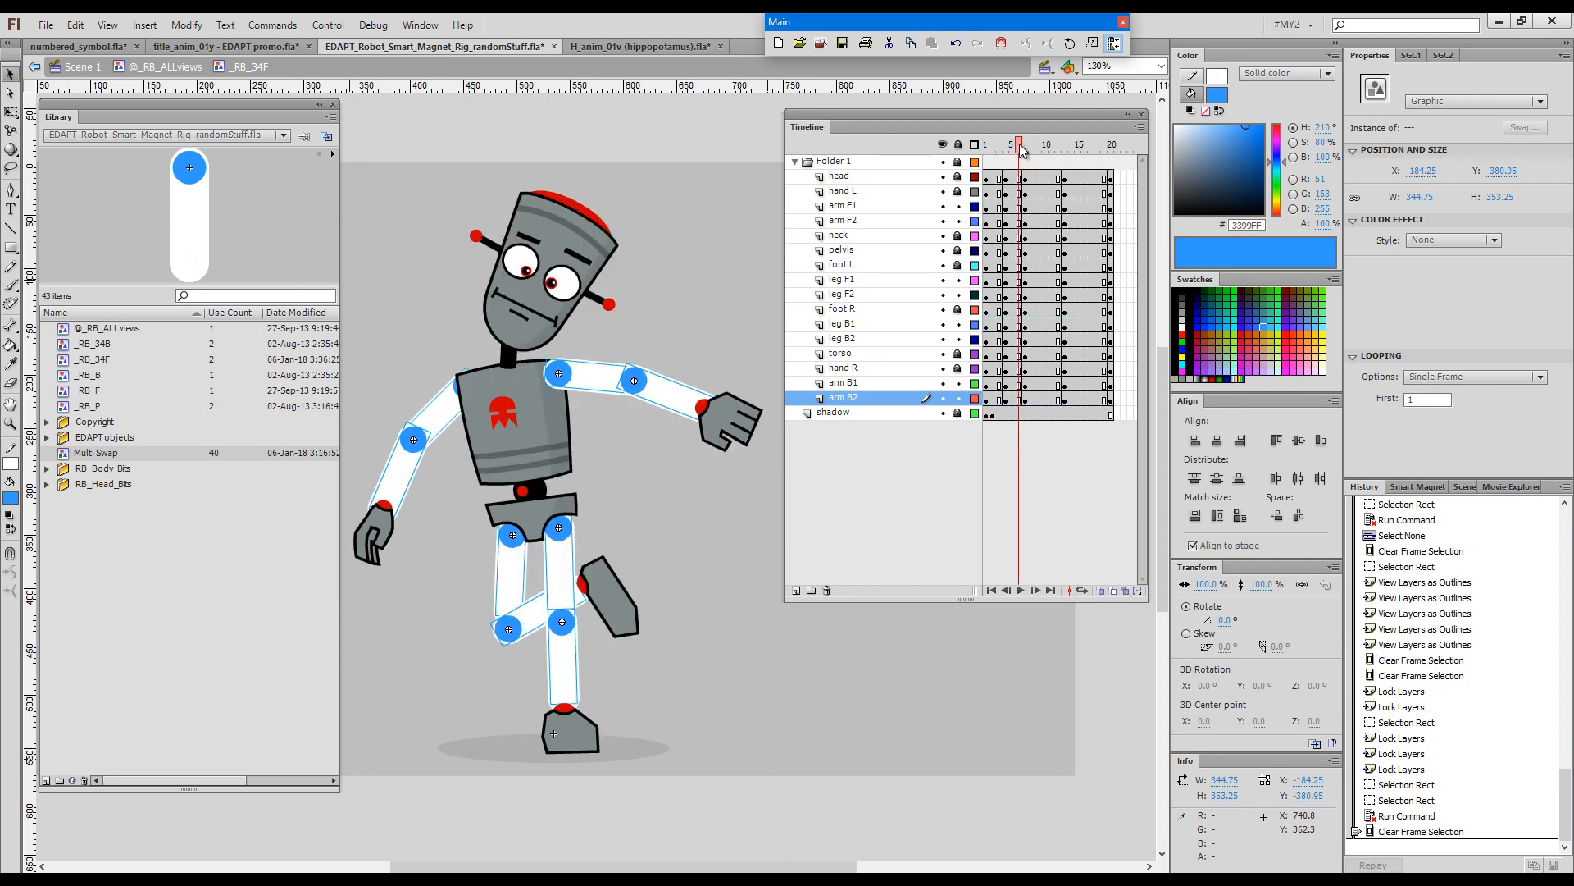
{"action": "left_click", "coordinate": [1046, 144]}
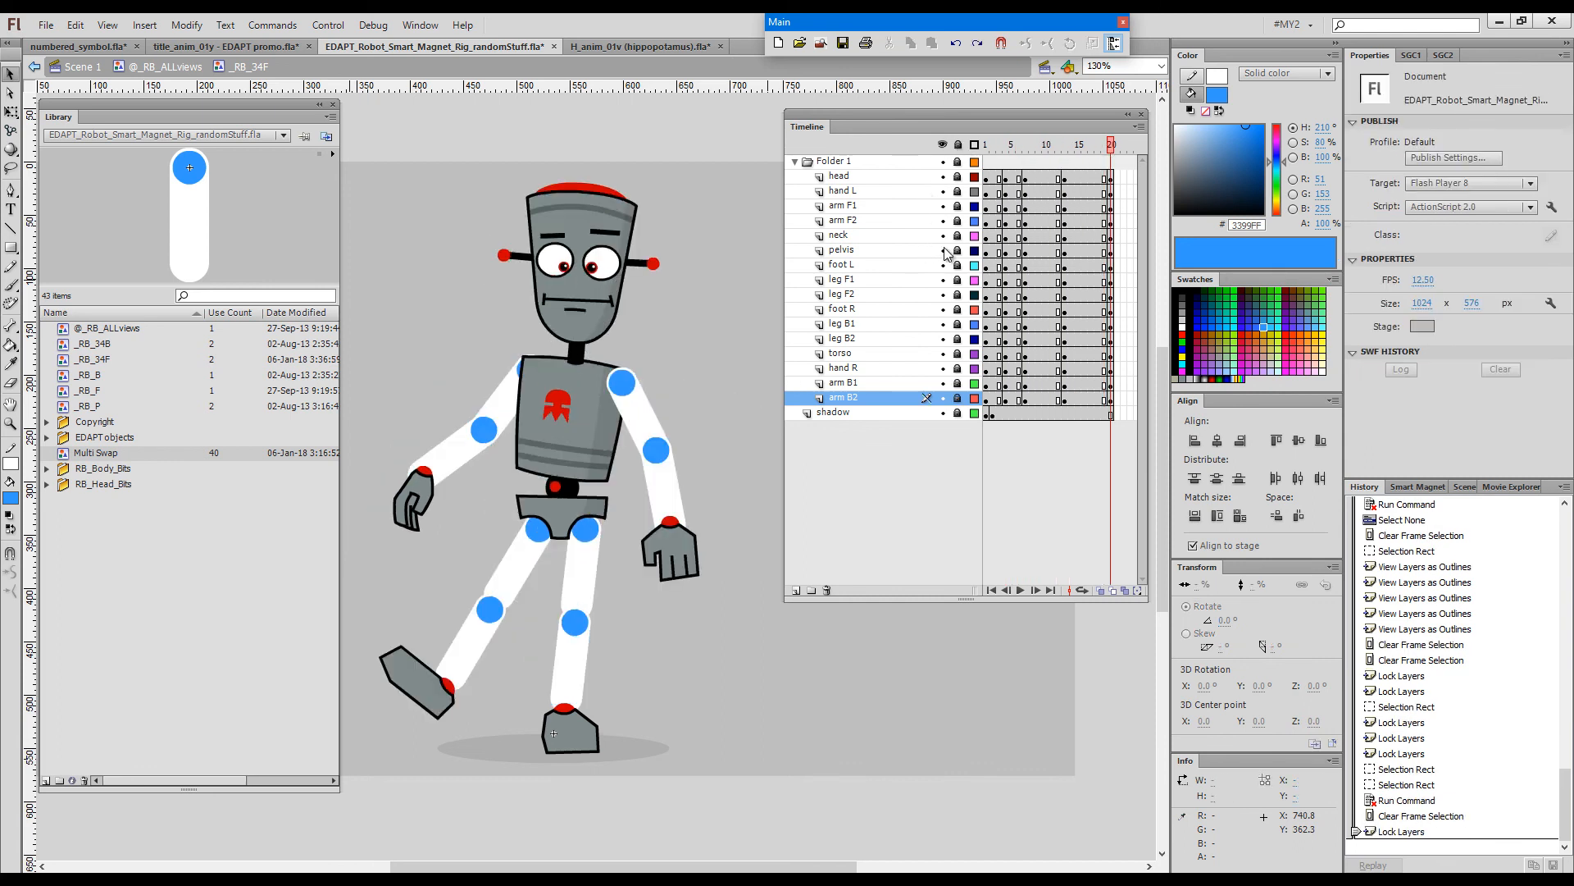
{"action": "mouse_move", "coordinate": [1078, 153]}
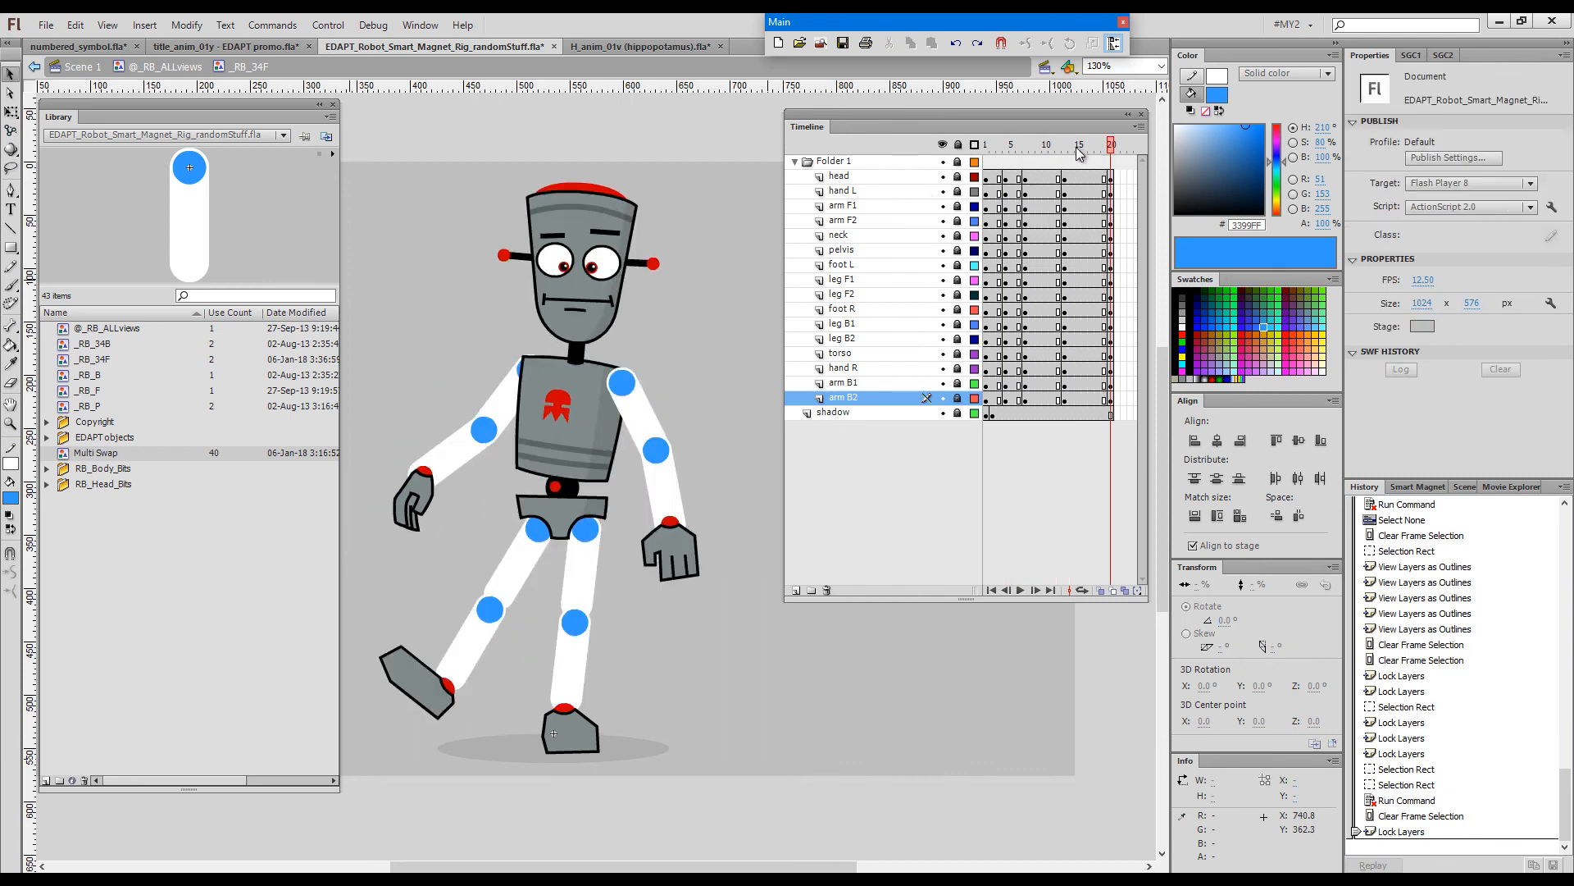